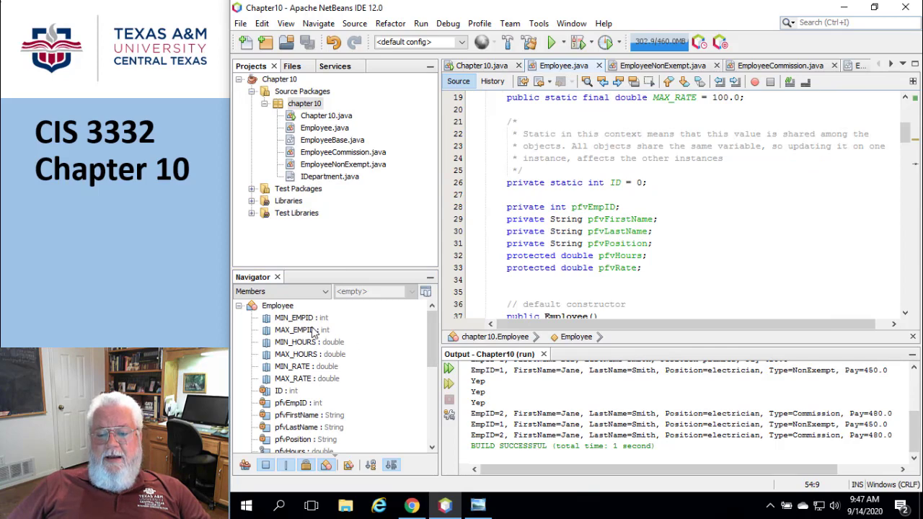
- Open IDepartment.java and review its getter, setter, toString and equals declarations
scroll("down", 3)
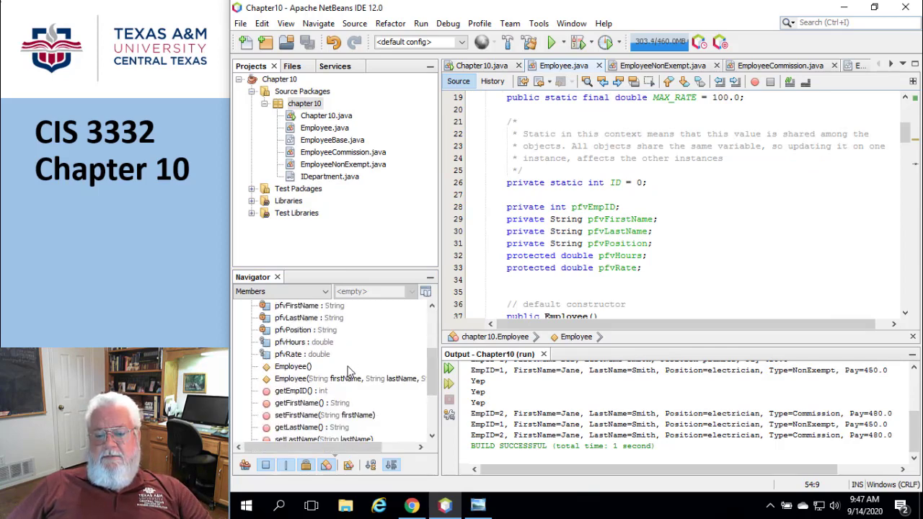
scroll("down", 3)
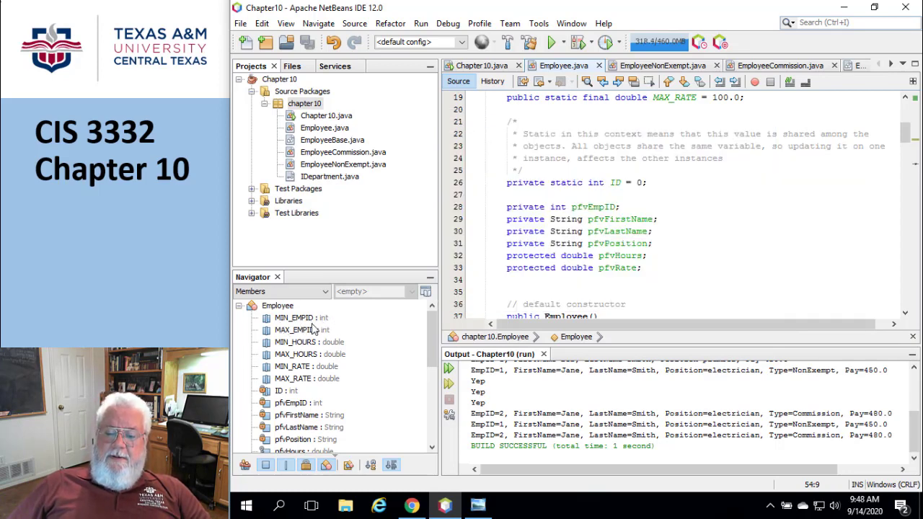
scroll("down", 3)
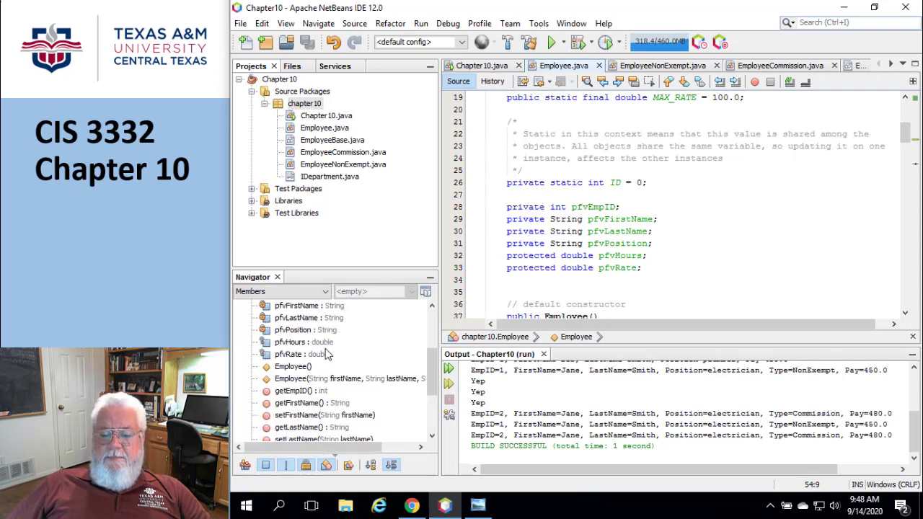
scroll("down", 3)
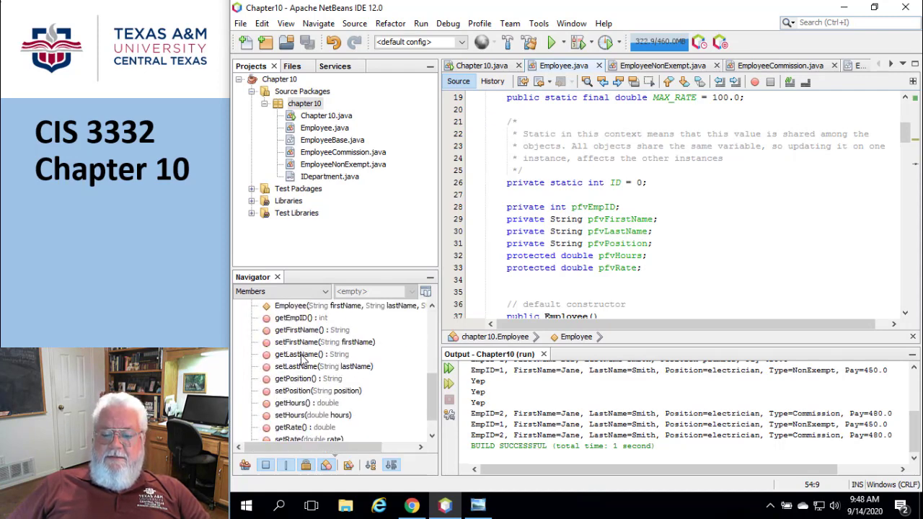
scroll("down", 3)
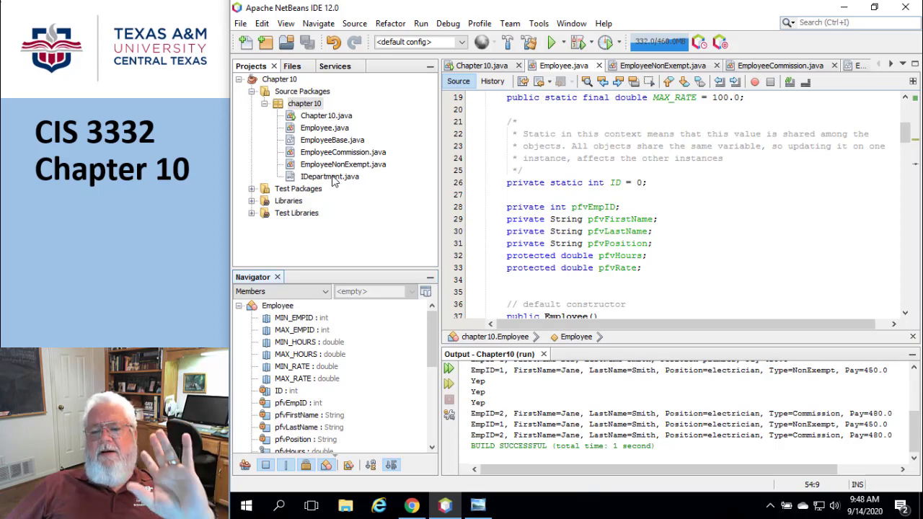
double_click(329, 176)
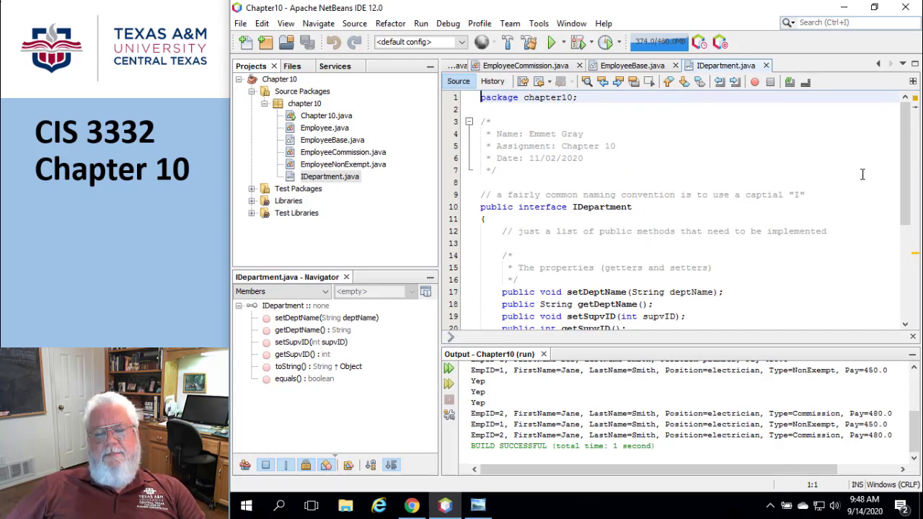
mouse_move(795, 214)
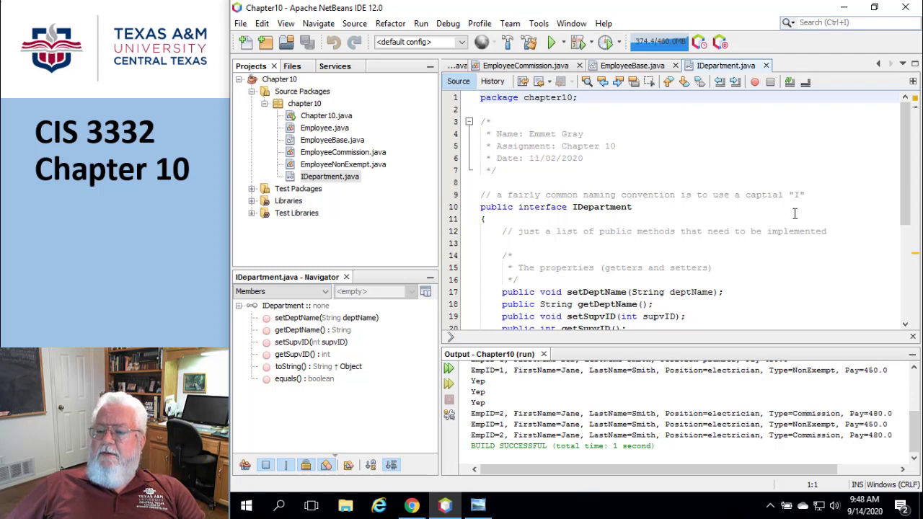
scroll("down", 3)
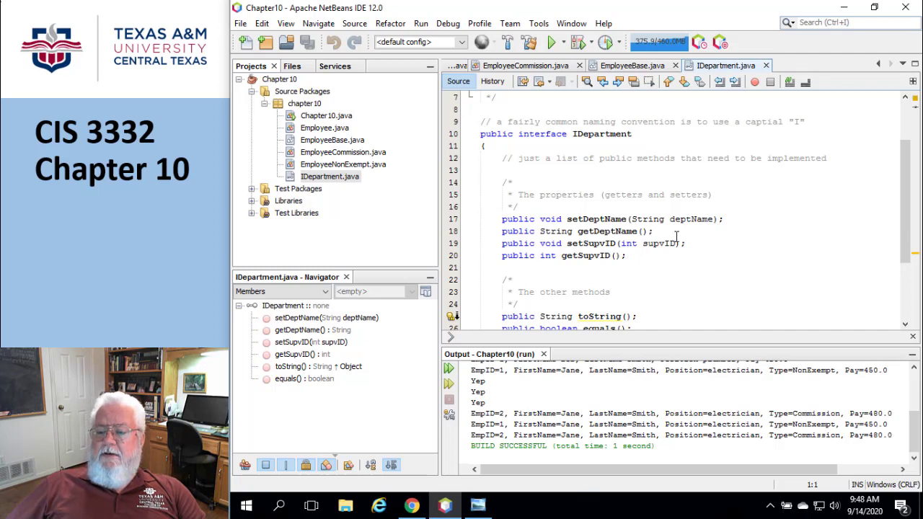
scroll("down", 3)
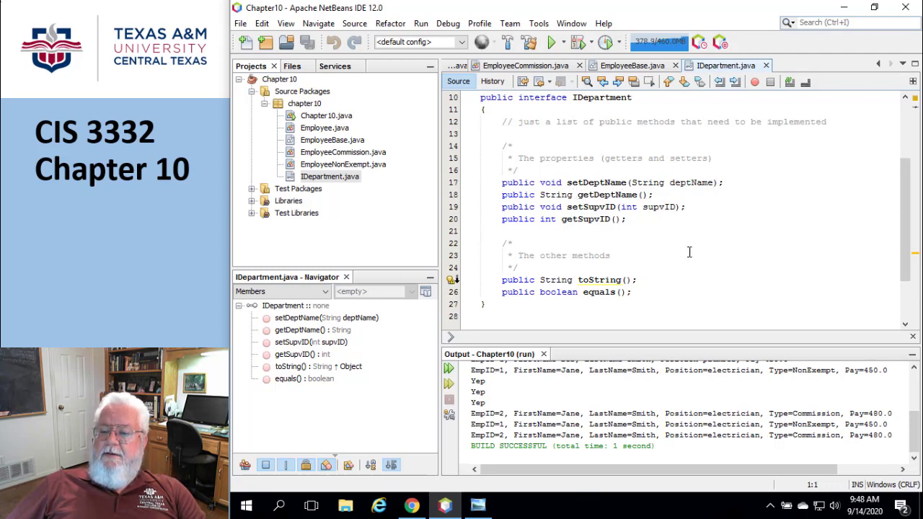
mouse_move(696, 241)
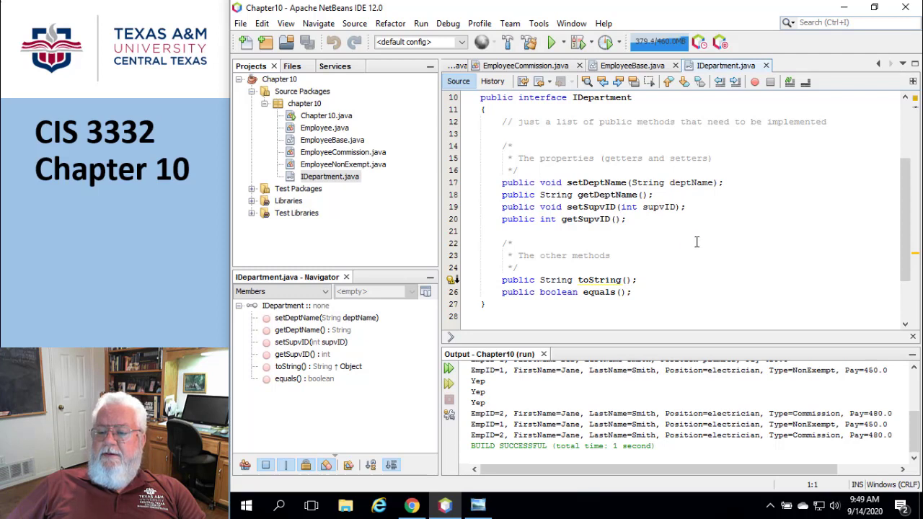
mouse_move(684, 242)
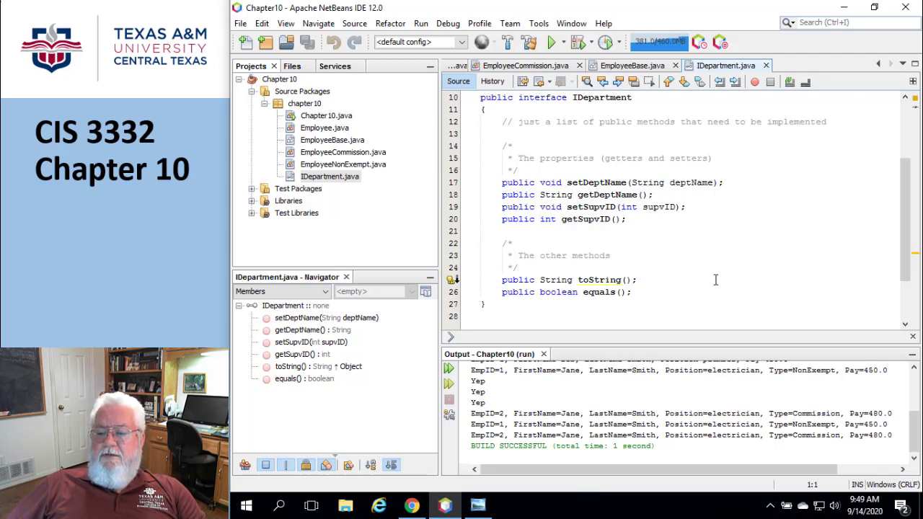
mouse_move(766, 262)
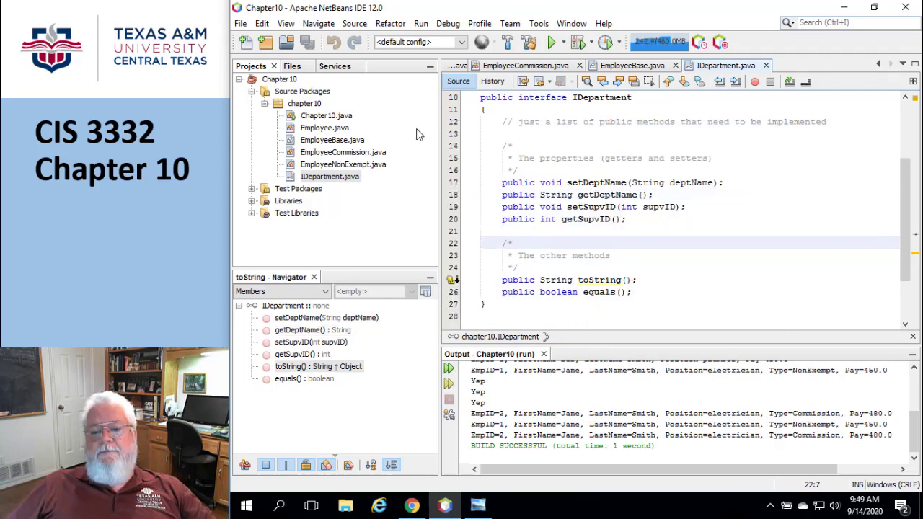
- Add a new Java class named Department to the chapter10 package
left_click(305, 103)
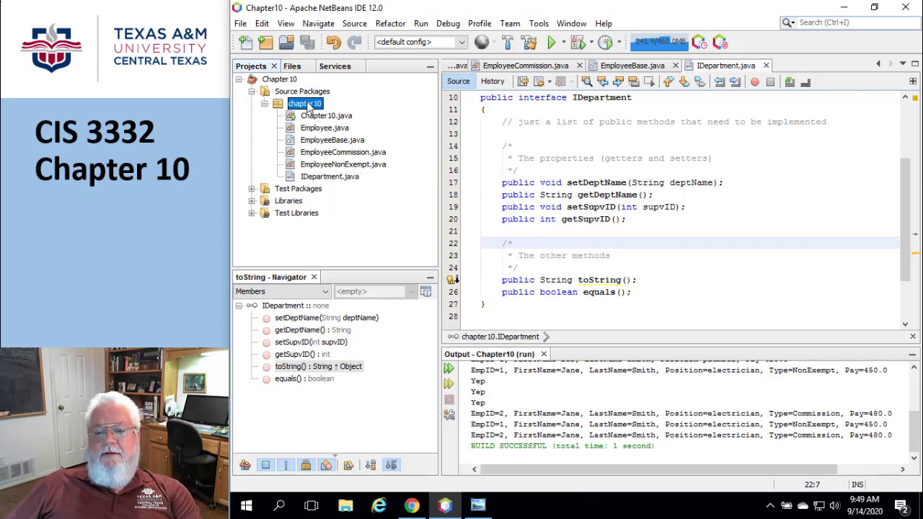
right_click(305, 103)
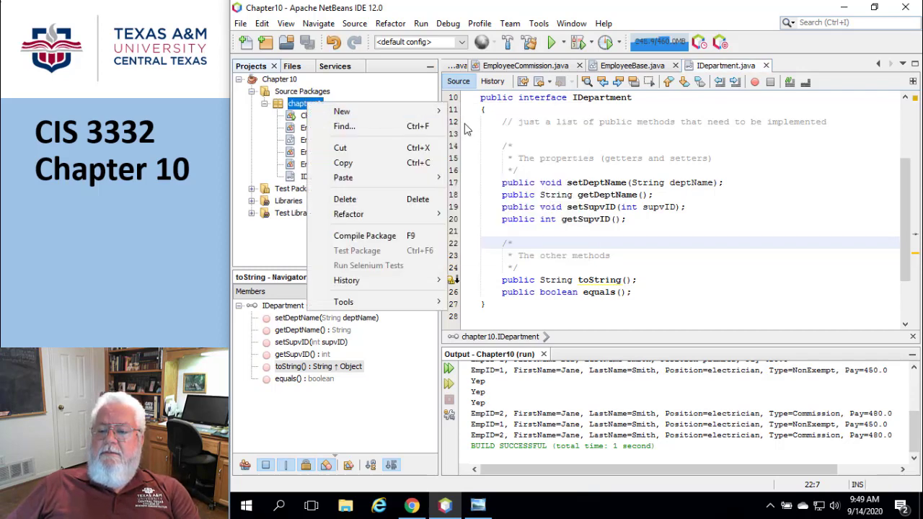
mouse_move(341, 111)
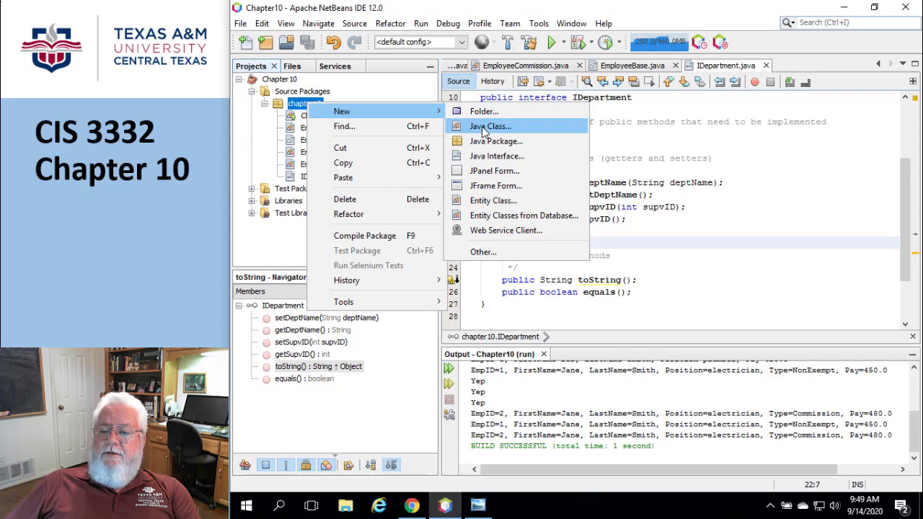
left_click(489, 125)
type("Department")
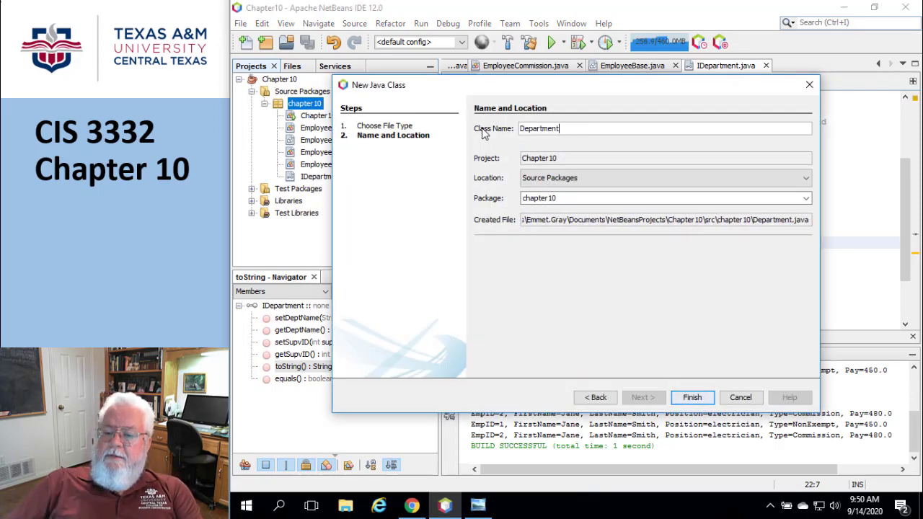
left_click(692, 398)
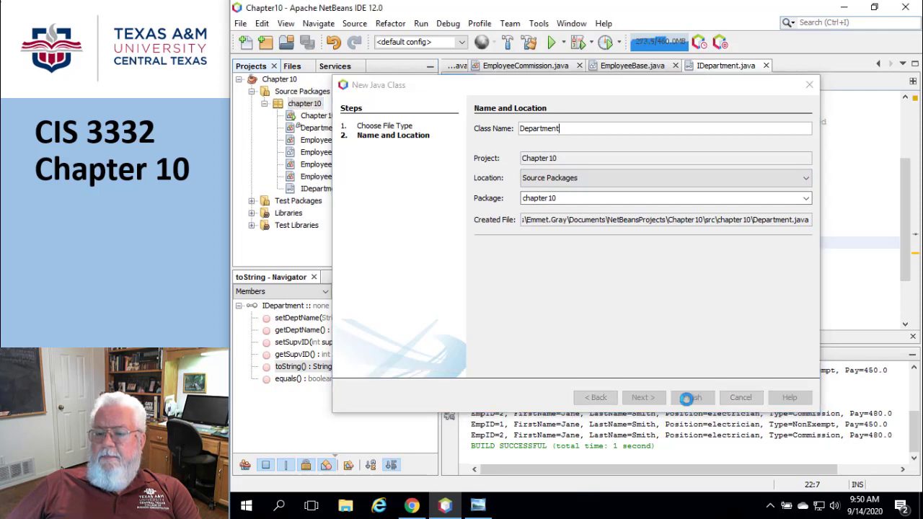
left_click(692, 397)
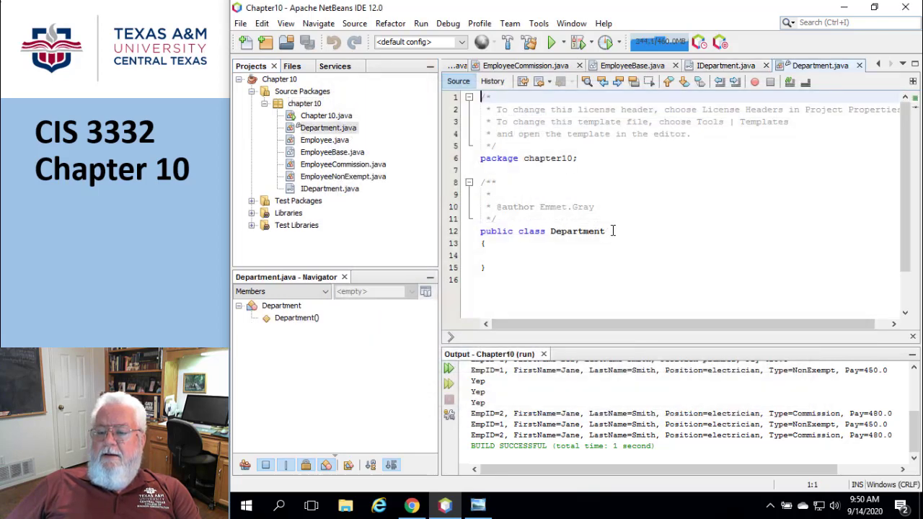
- Add 'implements IDepartment' to the Department class declaration
type("imp")
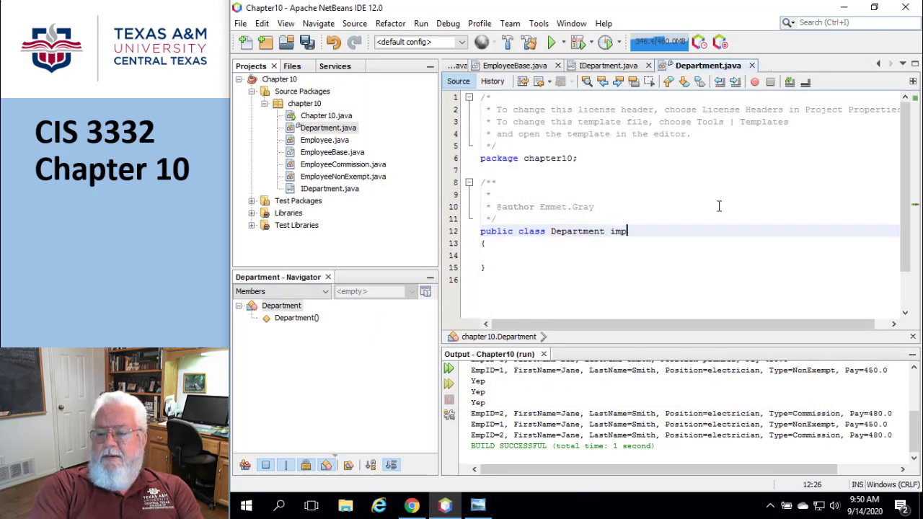
type("lement")
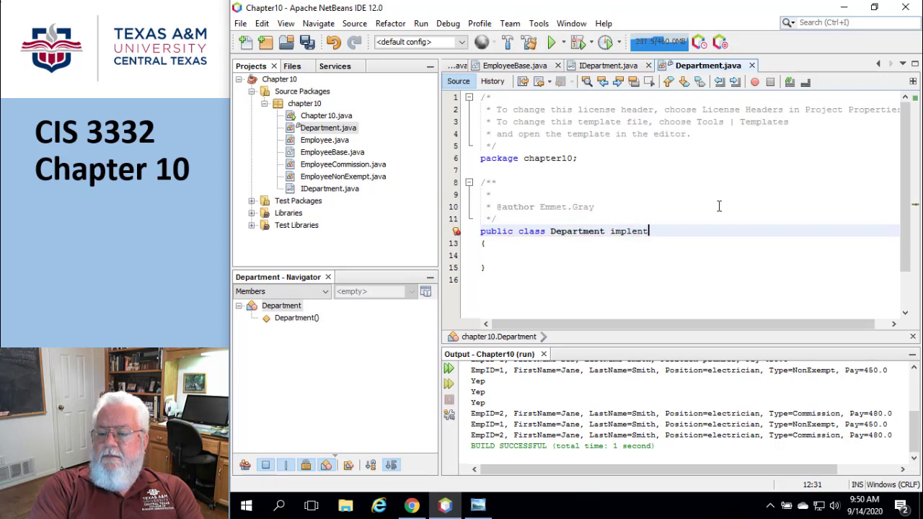
key("Backspace")
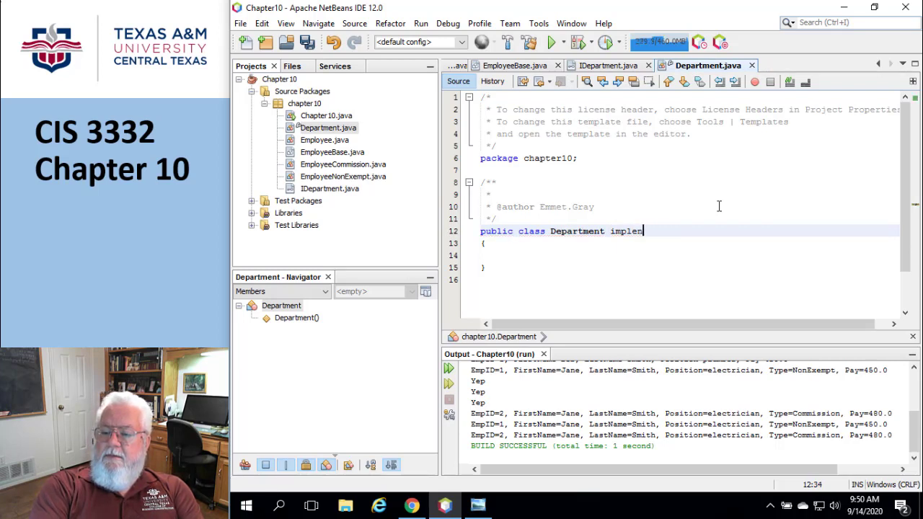
type("t")
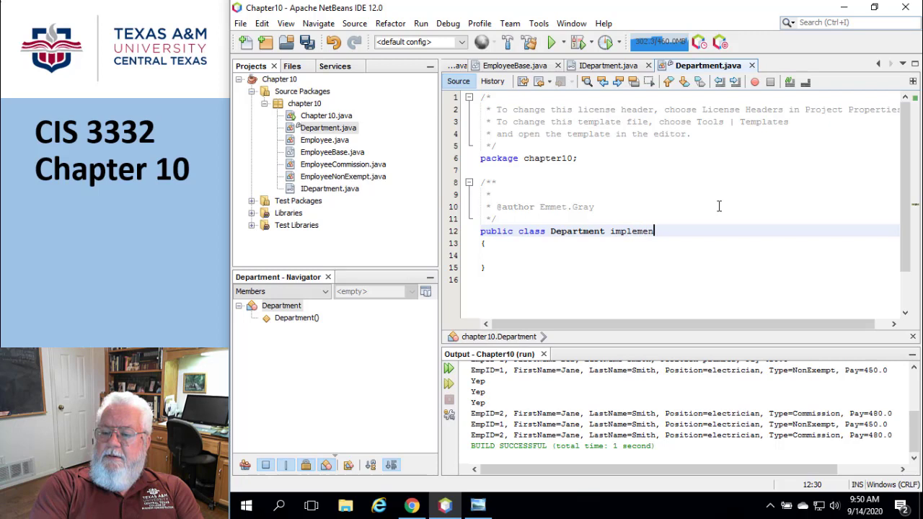
type("ts")
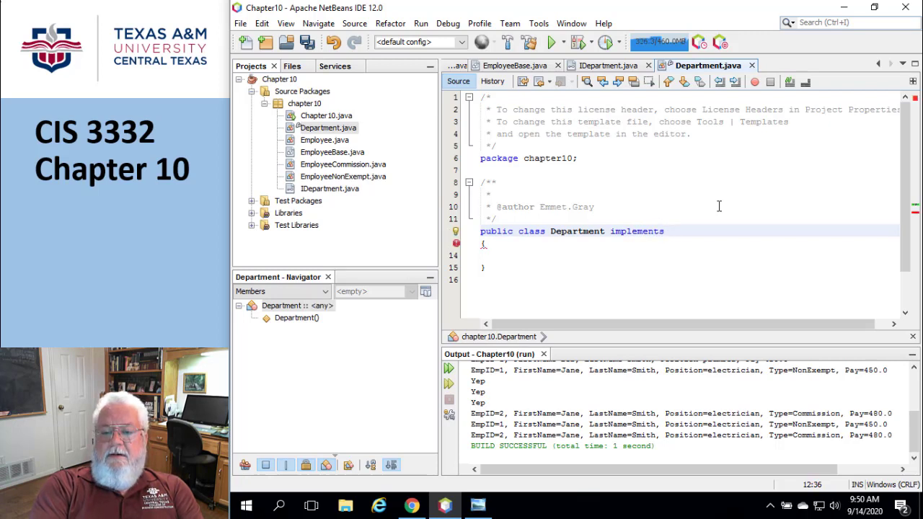
type("IDepartm")
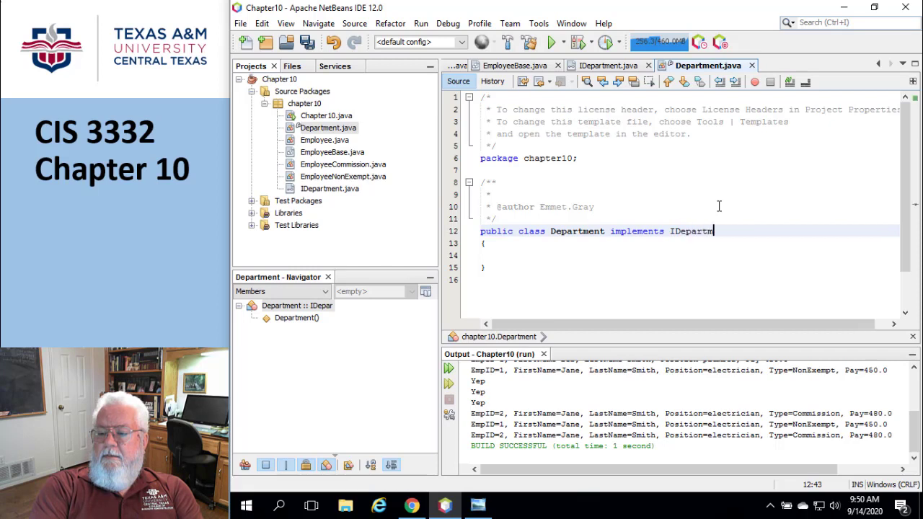
type("ent")
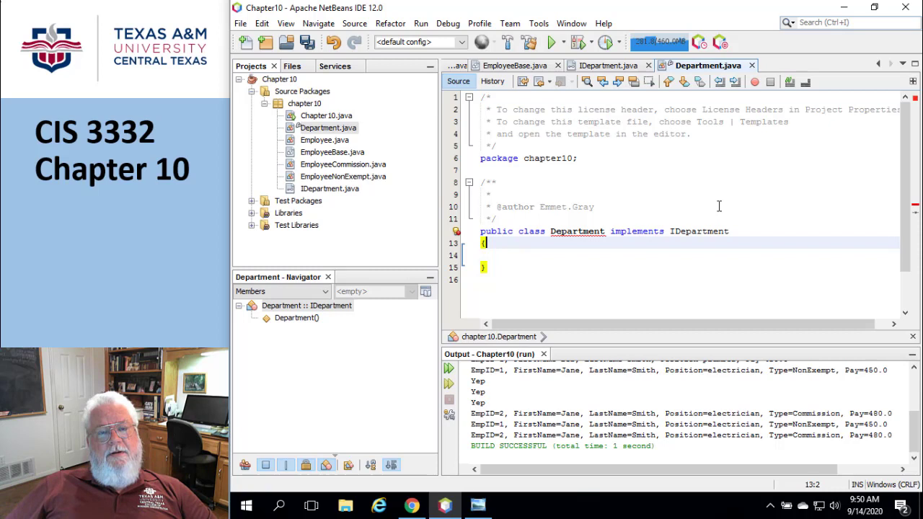
mouse_move(587, 240)
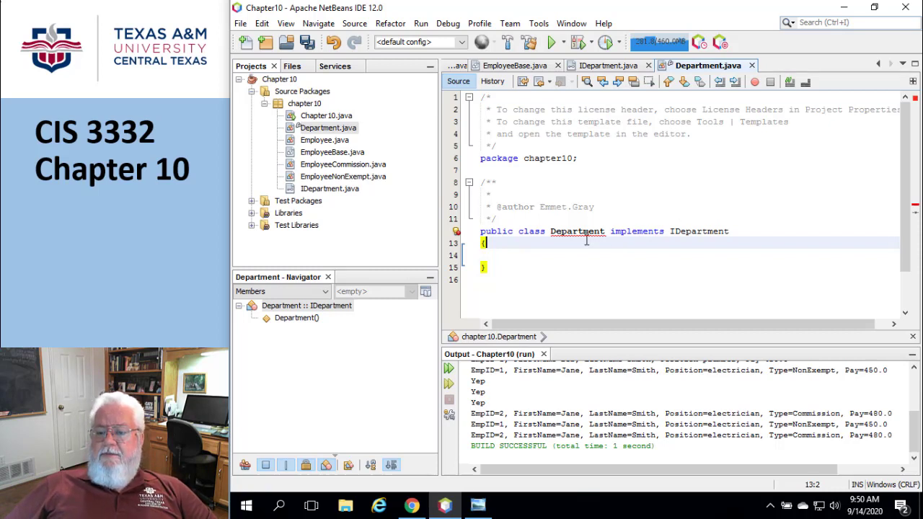
mouse_move(578, 231)
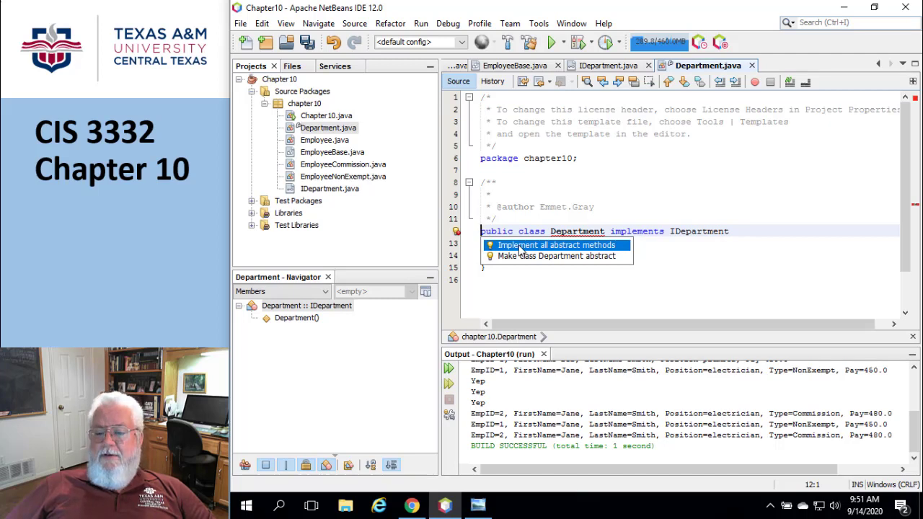
- Generate stubs for all IDepartment abstract methods in Department, review them, and reopen IDepartment.java
left_click(557, 245)
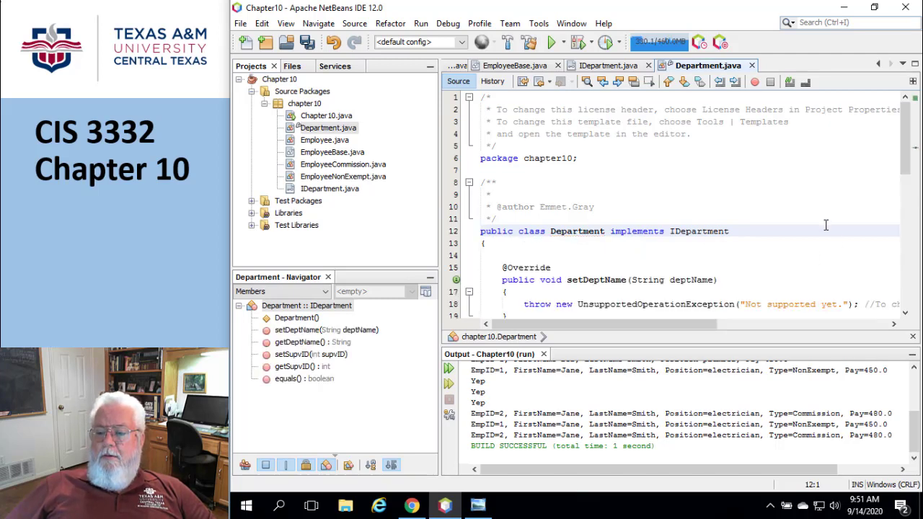
scroll("down", 3)
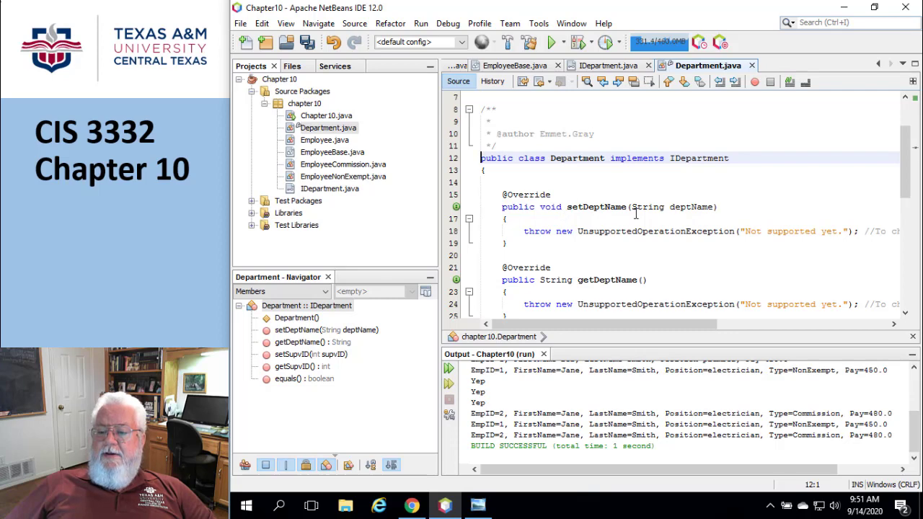
scroll("down", 3)
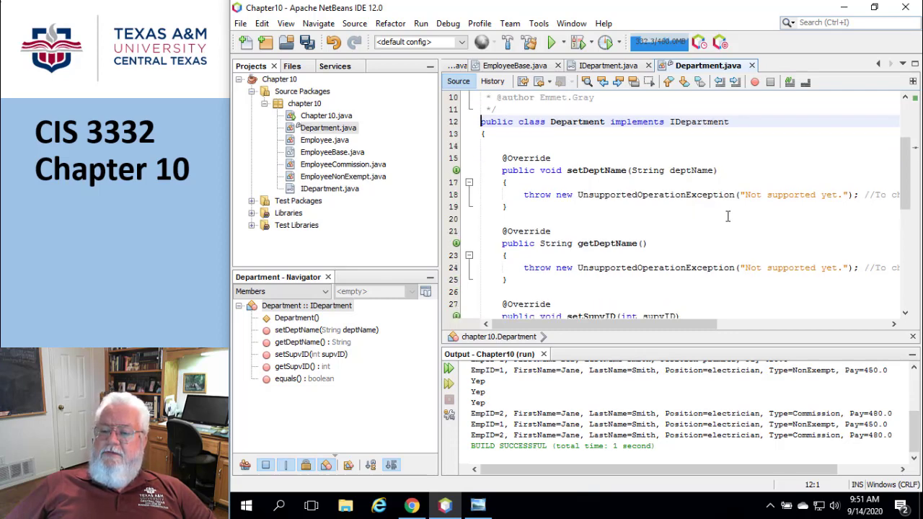
scroll("down", 3)
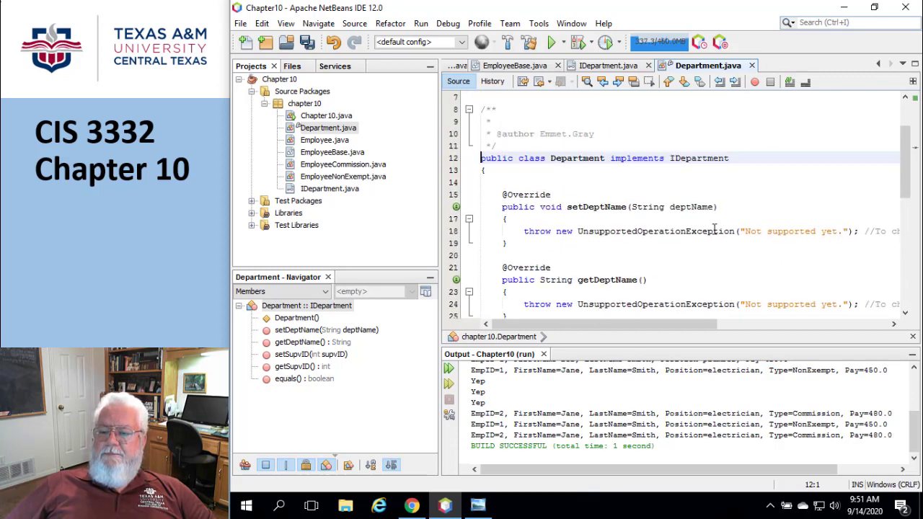
scroll("down", 3)
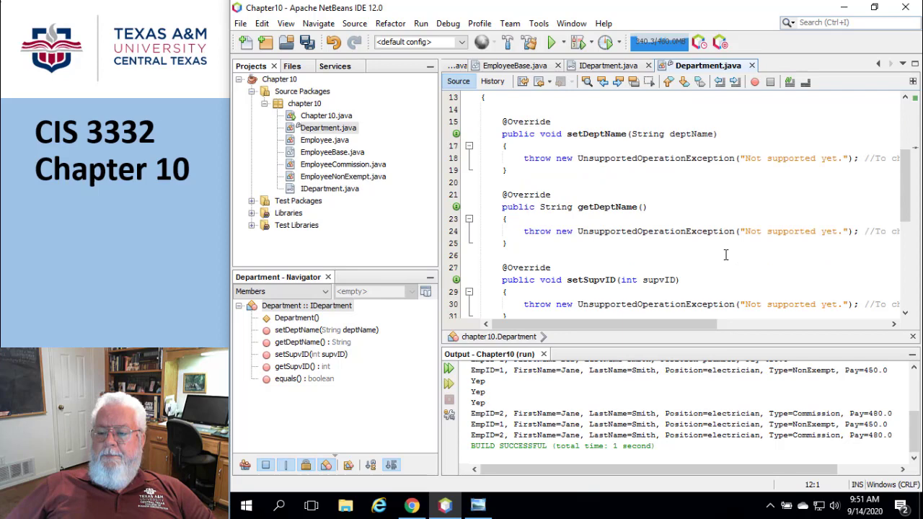
scroll("down", 3)
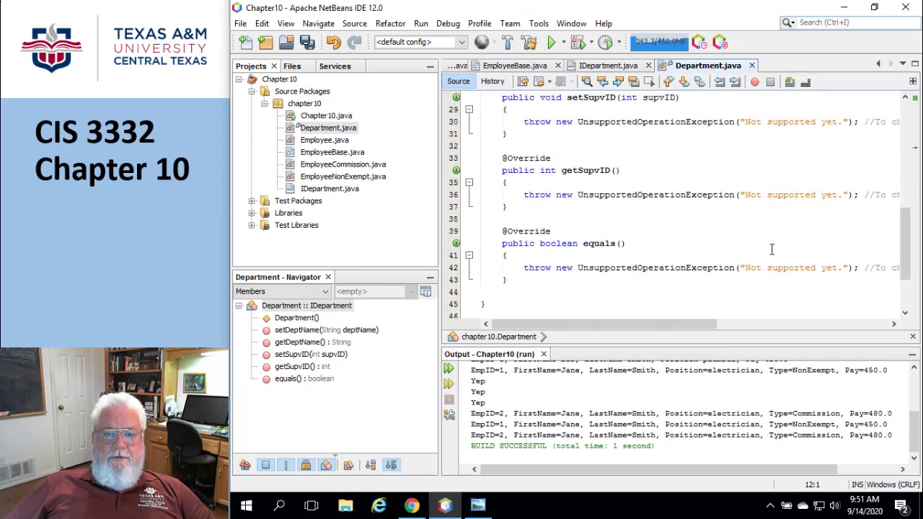
mouse_move(602, 239)
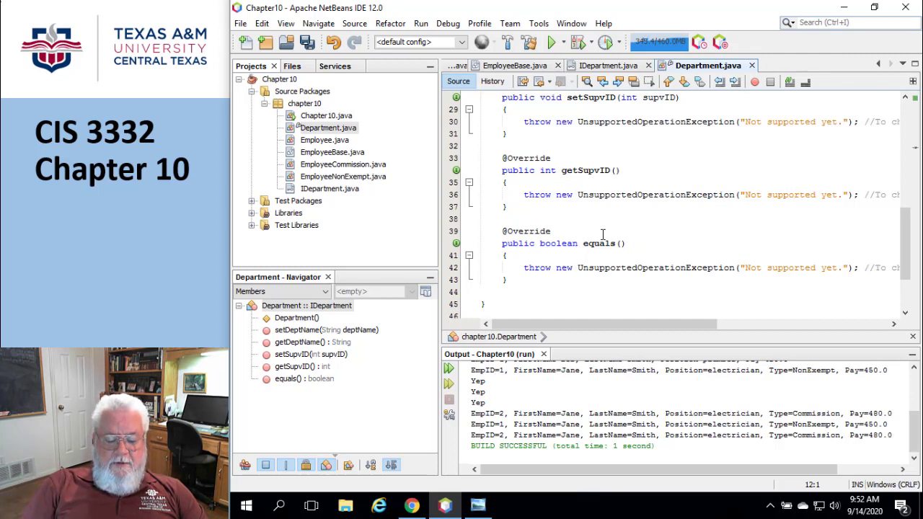
mouse_move(683, 137)
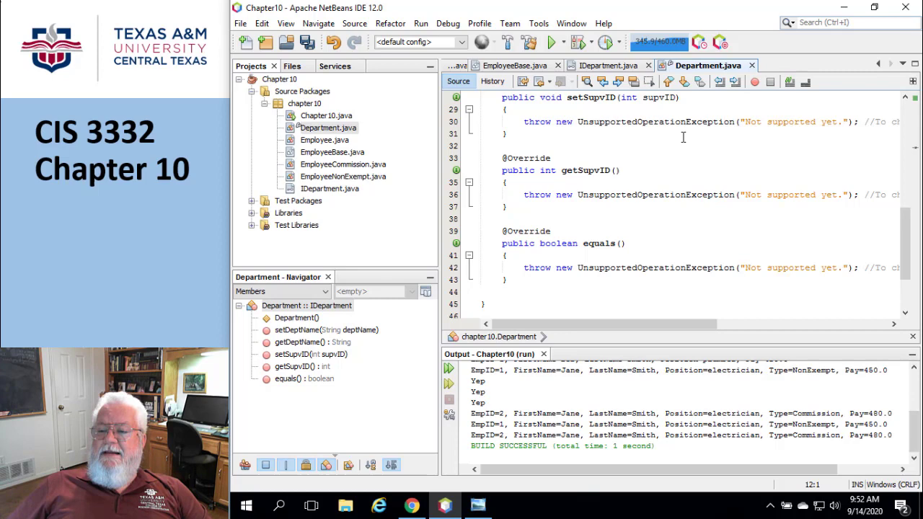
left_click(329, 189)
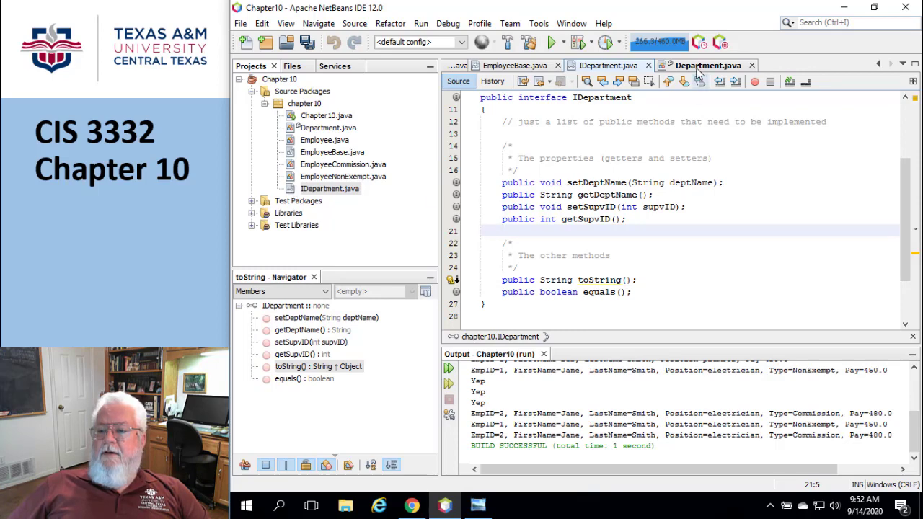
- Compare Department.java against IDepartment.java, then bring up Chapter10.java
left_click(708, 65)
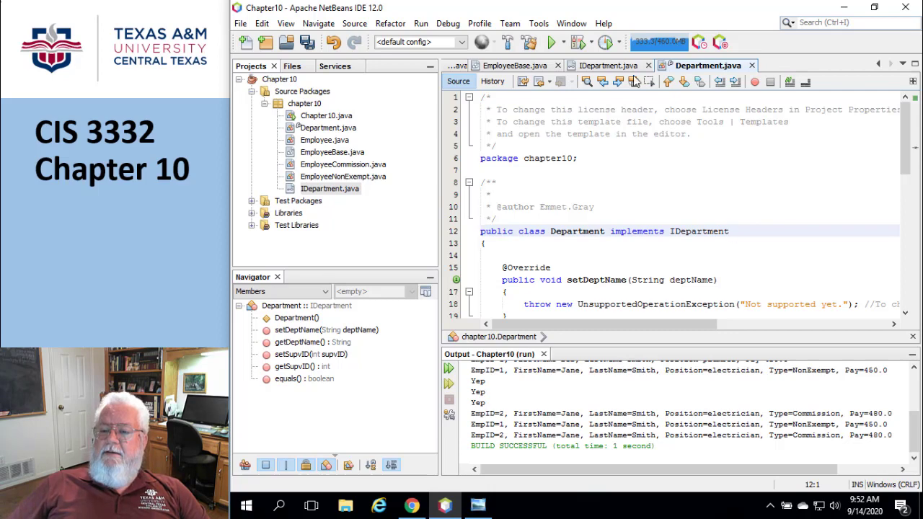
left_click(608, 64)
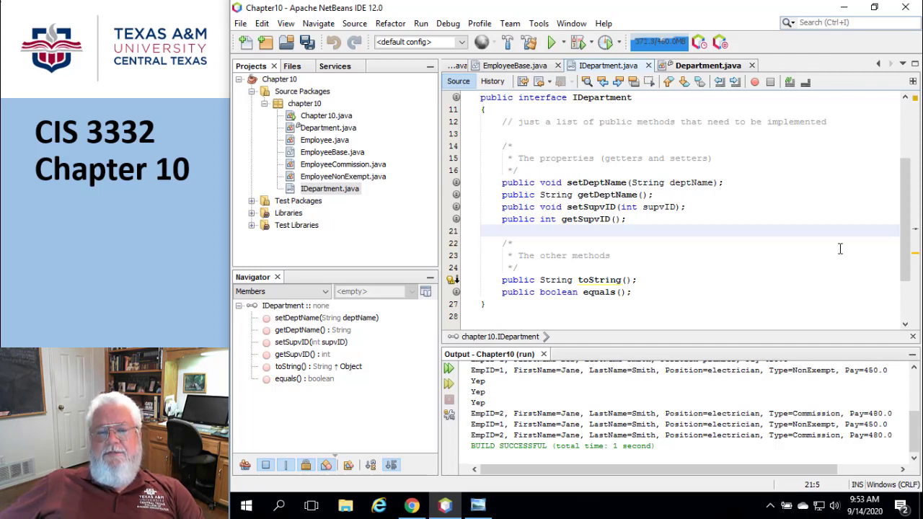
left_click(493, 231)
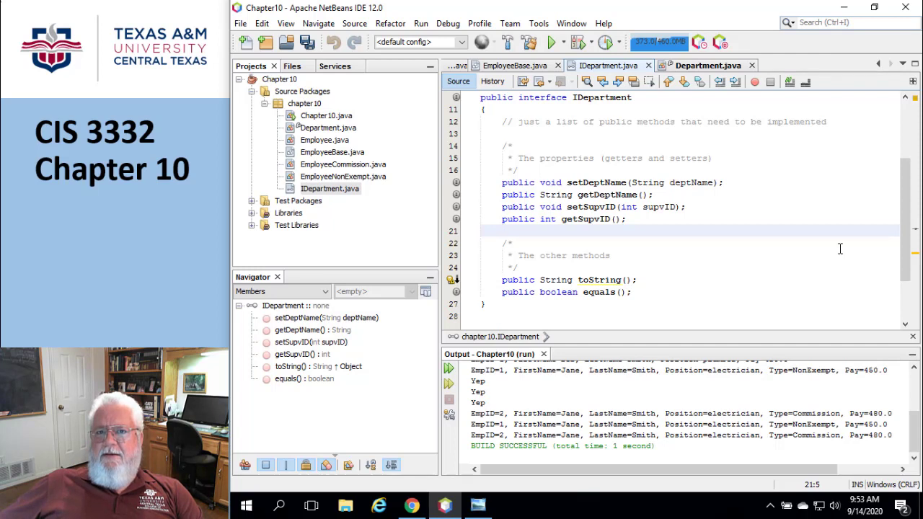
left_click(492, 230)
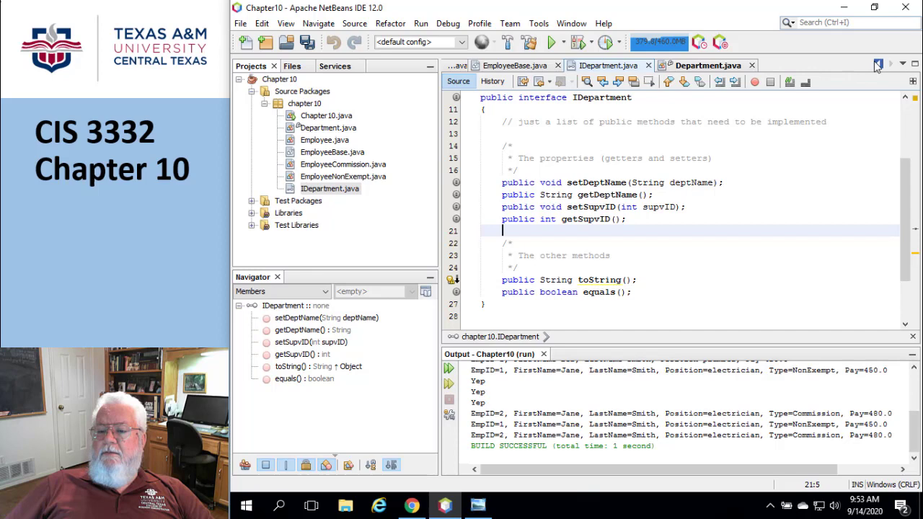
left_click(493, 65)
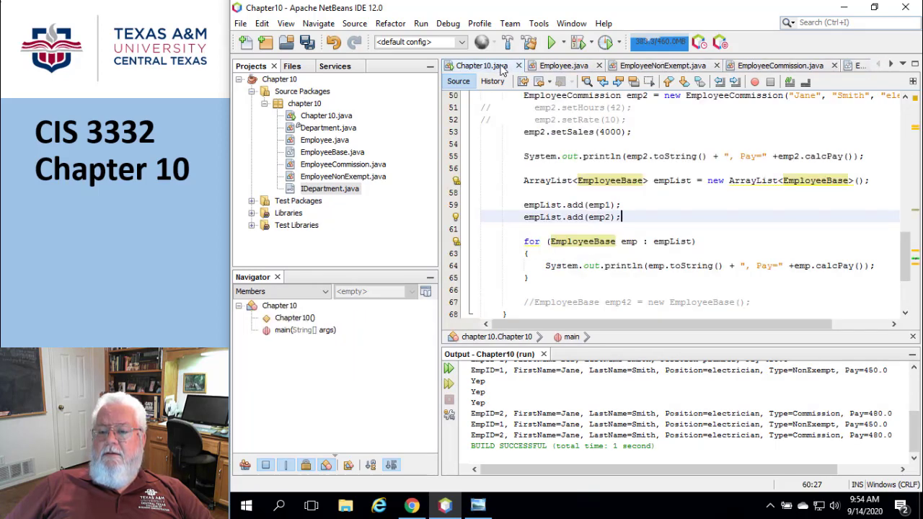
- Begin an empList.sort(c) call after the printing loop in Chapter10's main method
scroll("down", 3)
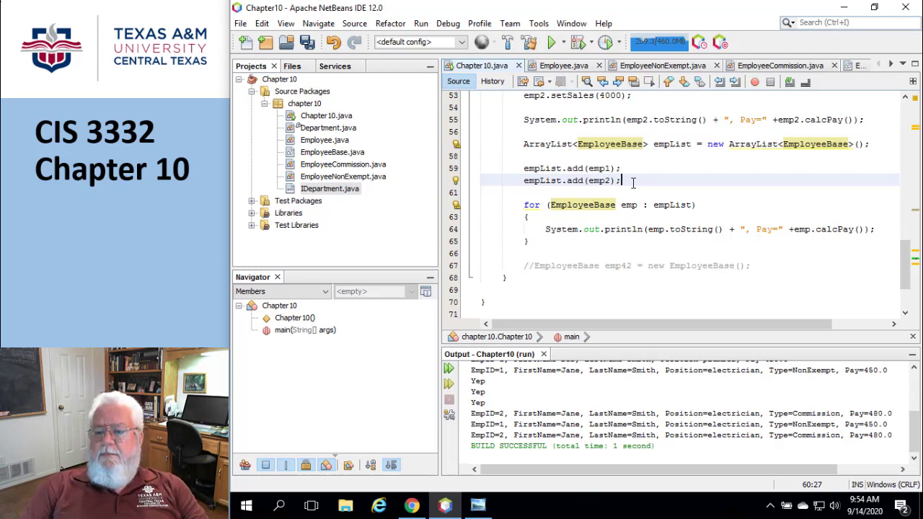
type("em")
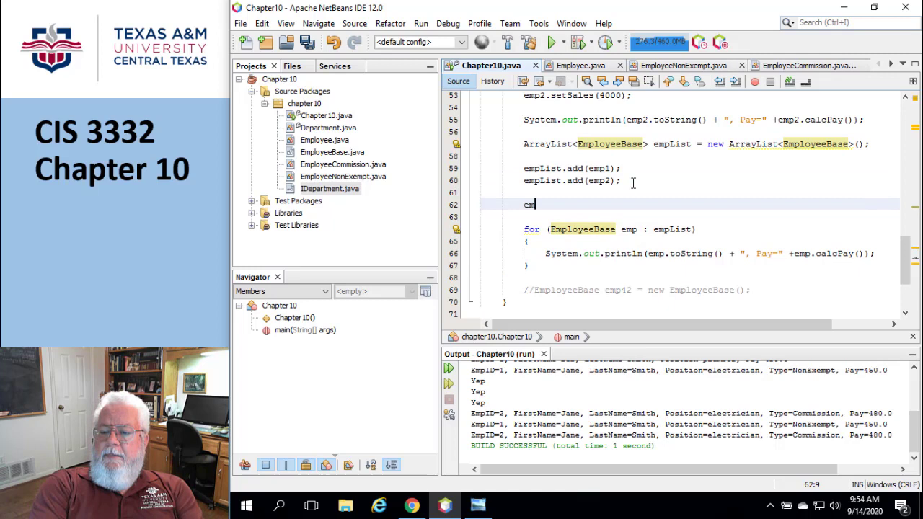
key("BackSpace")
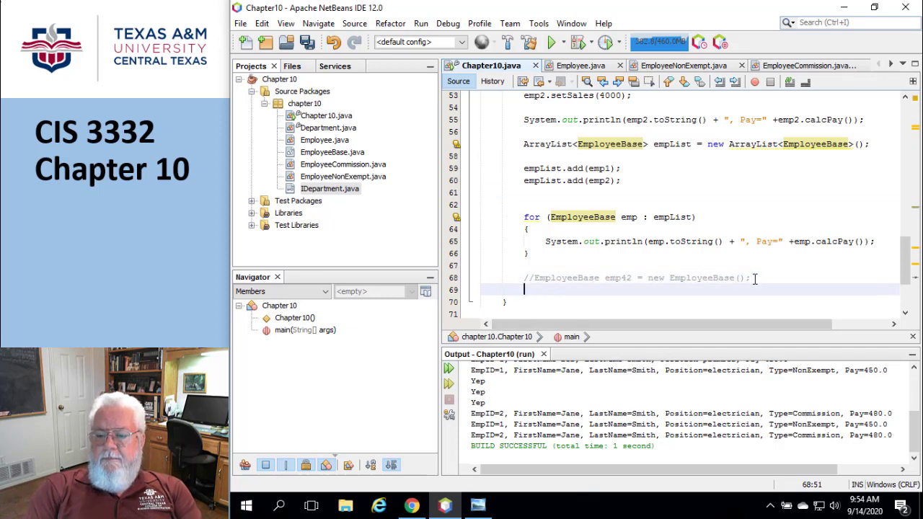
type("emp1")
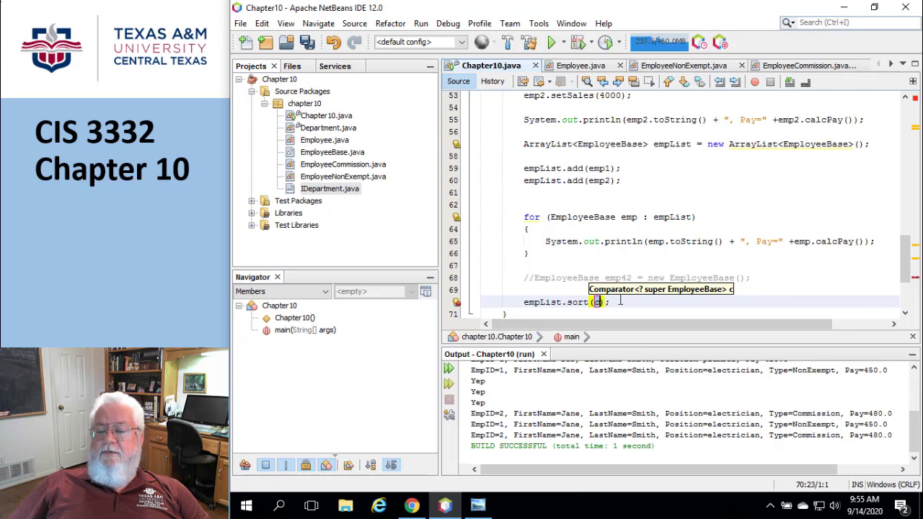
mouse_move(457, 183)
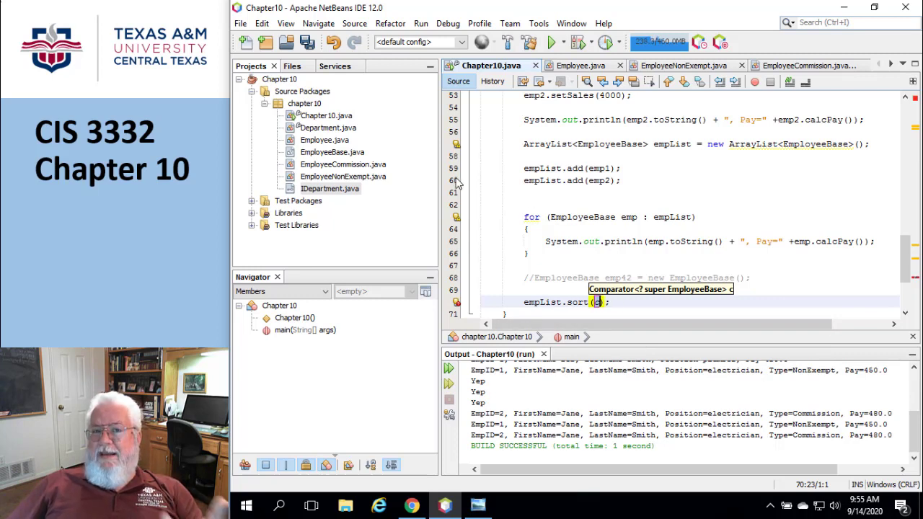
left_click(306, 103)
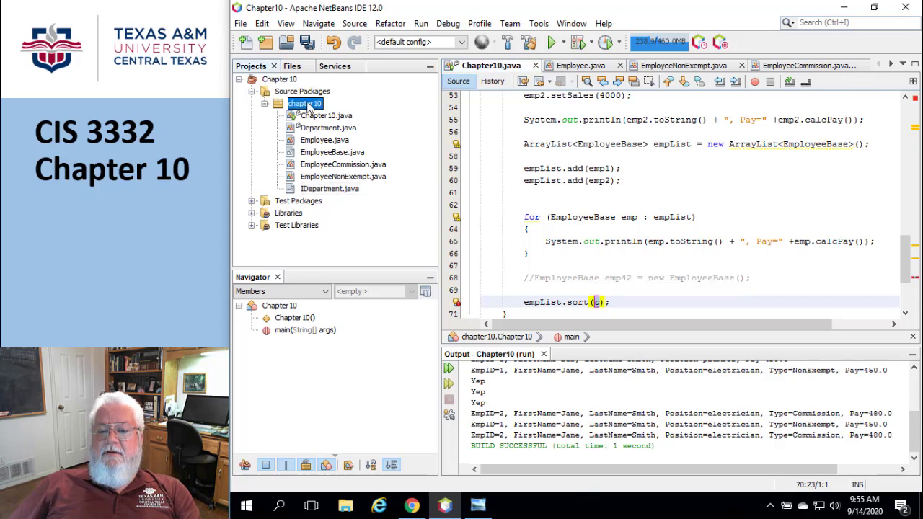
- Add a new Java class named SortByLastName to the chapter10 package
right_click(305, 104)
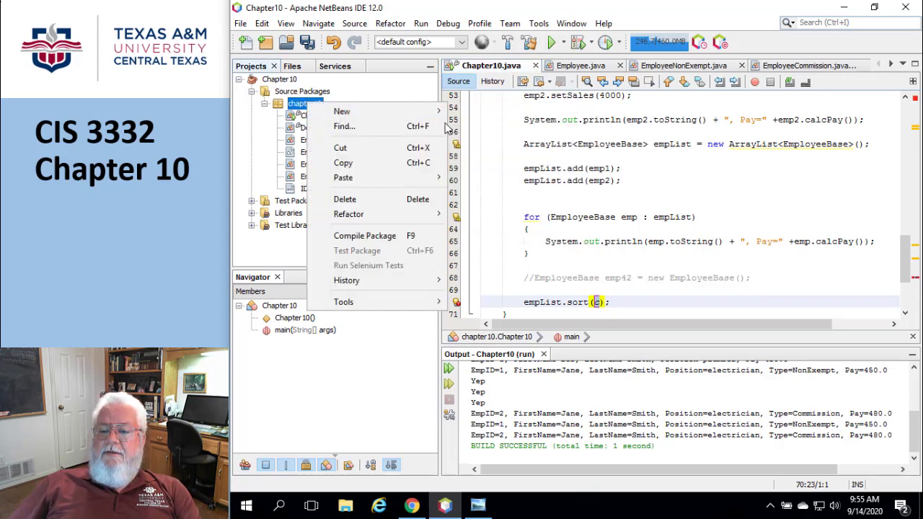
left_click(342, 111)
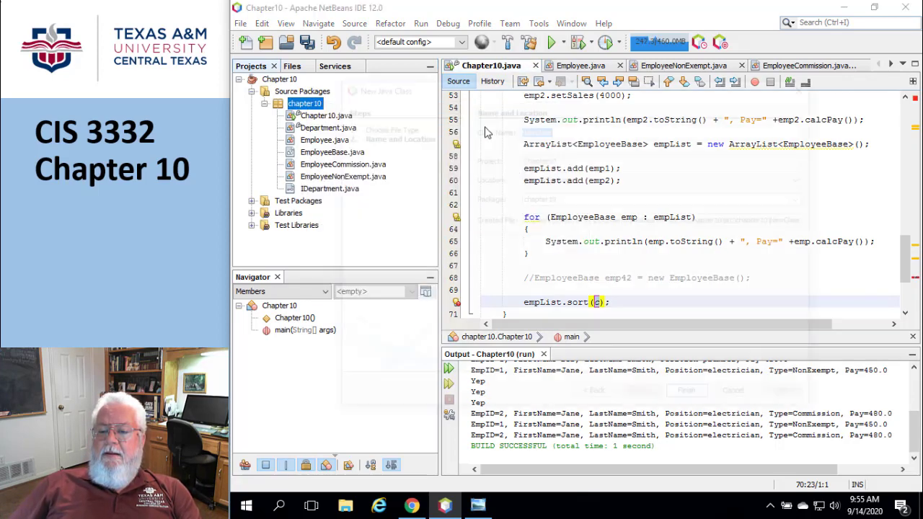
type("S")
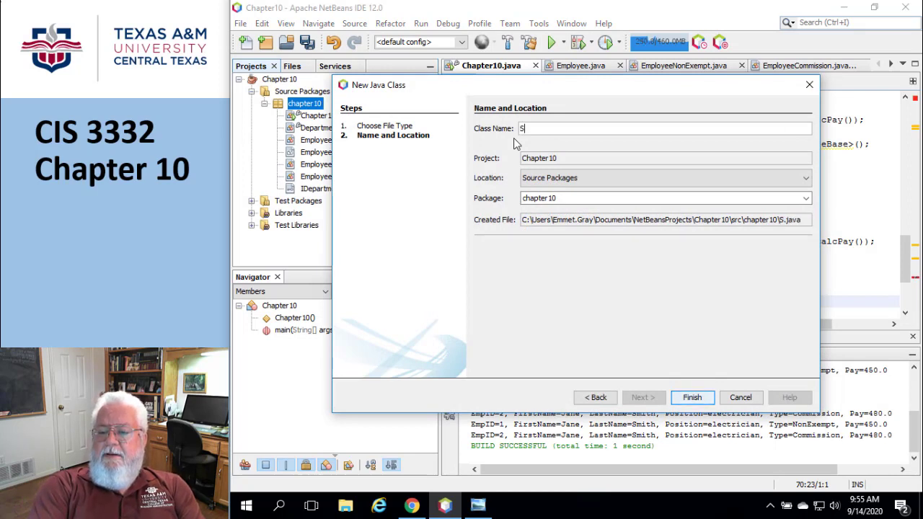
type("ortB")
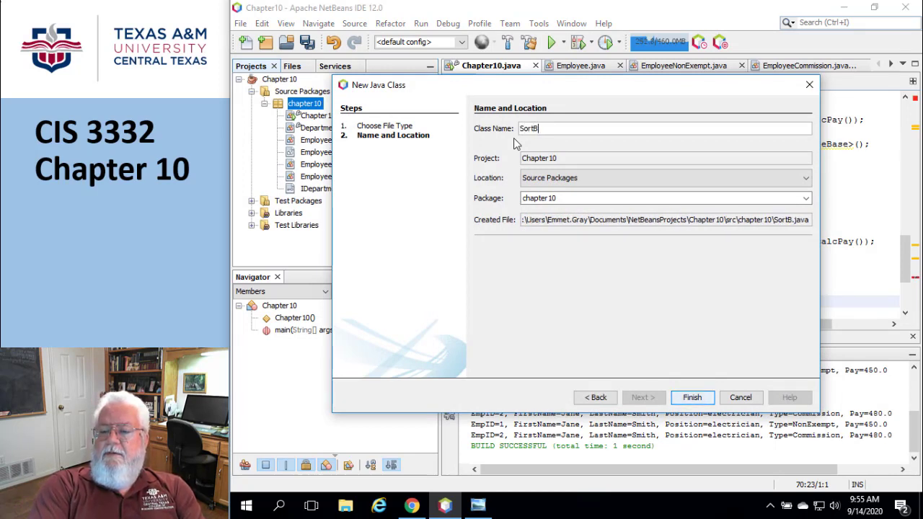
type("yLast")
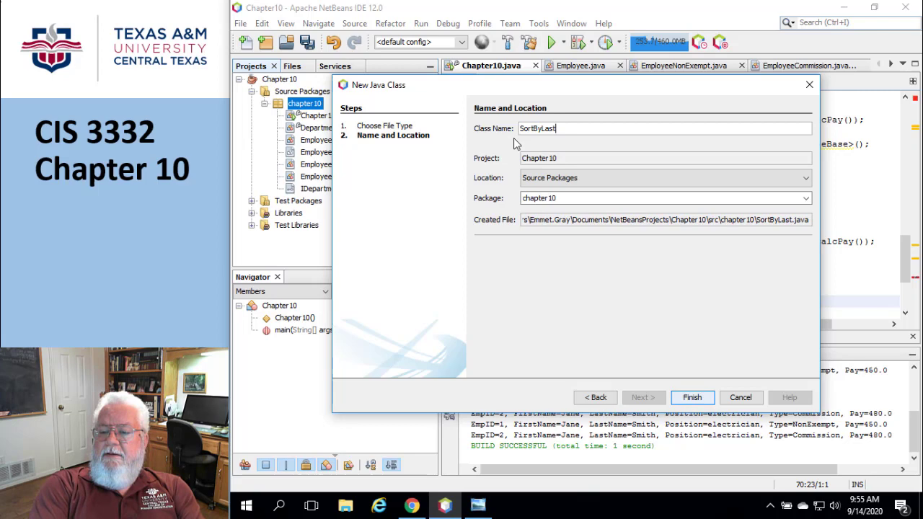
type("Name")
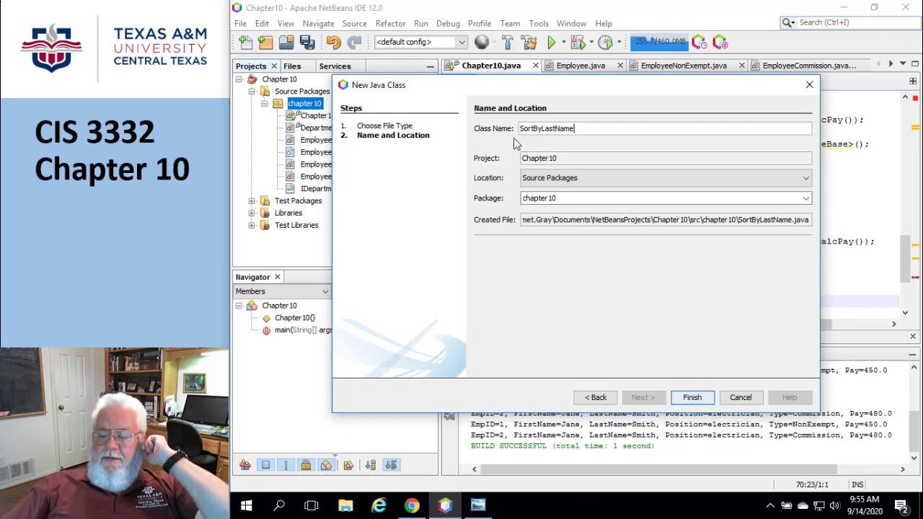
left_click(692, 397)
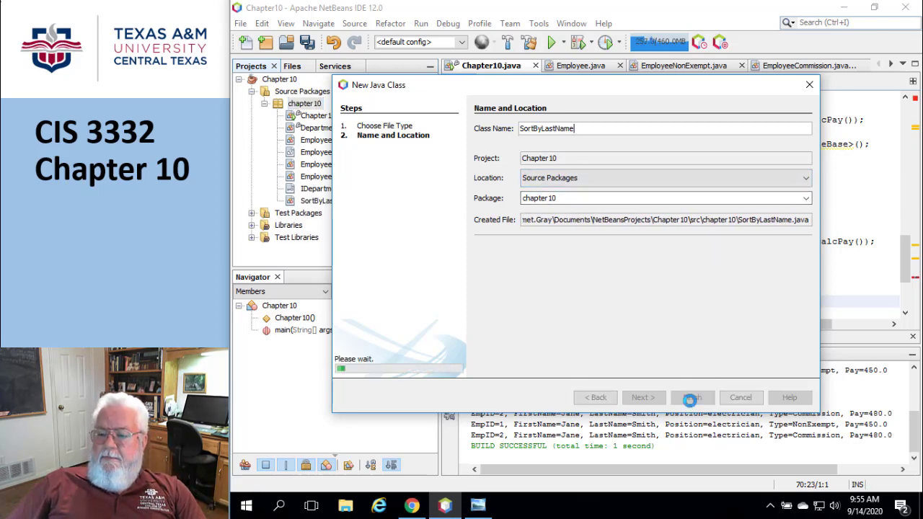
left_click(692, 398)
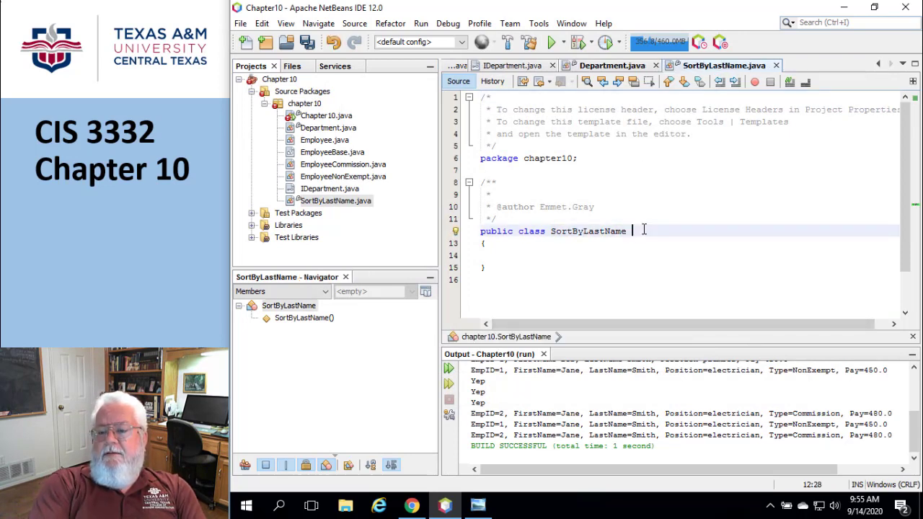
- Declare SortByLastName as implementing Comparator and import java.util.Comparator
type("implen")
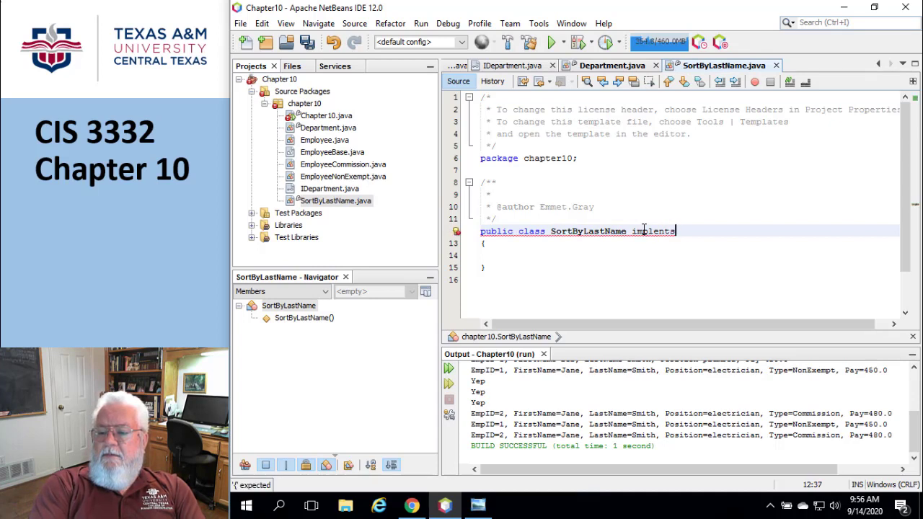
key("BackSpace")
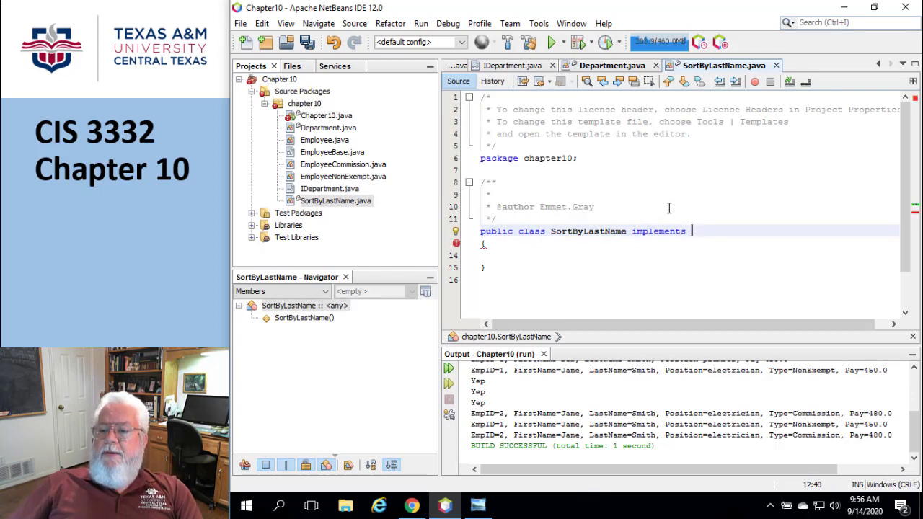
type("Comparator")
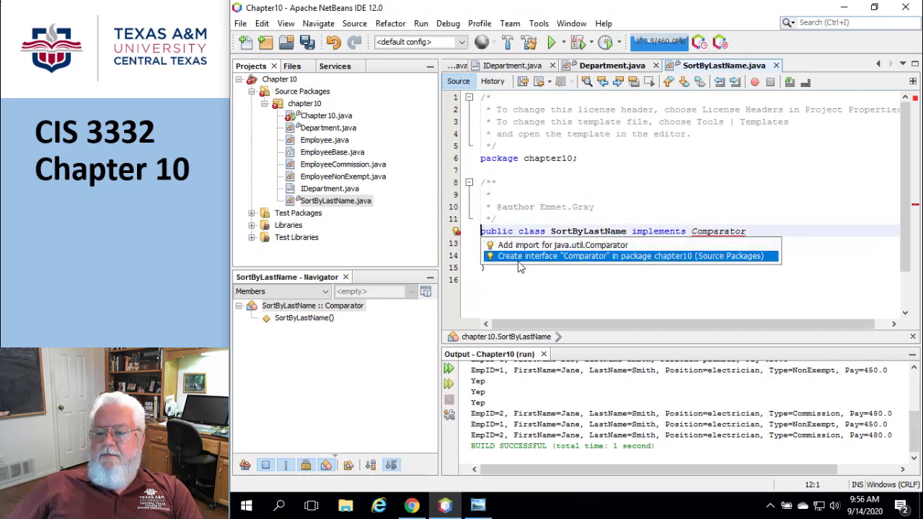
left_click(564, 245)
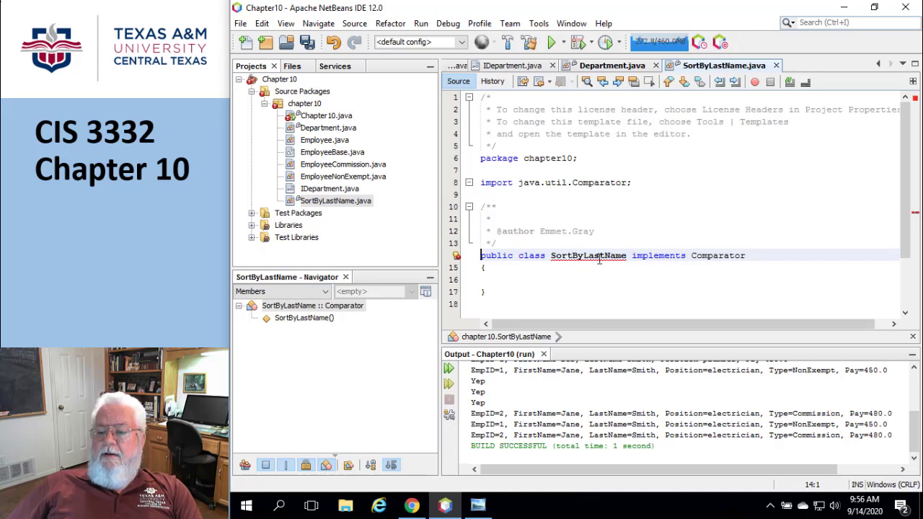
mouse_move(601, 256)
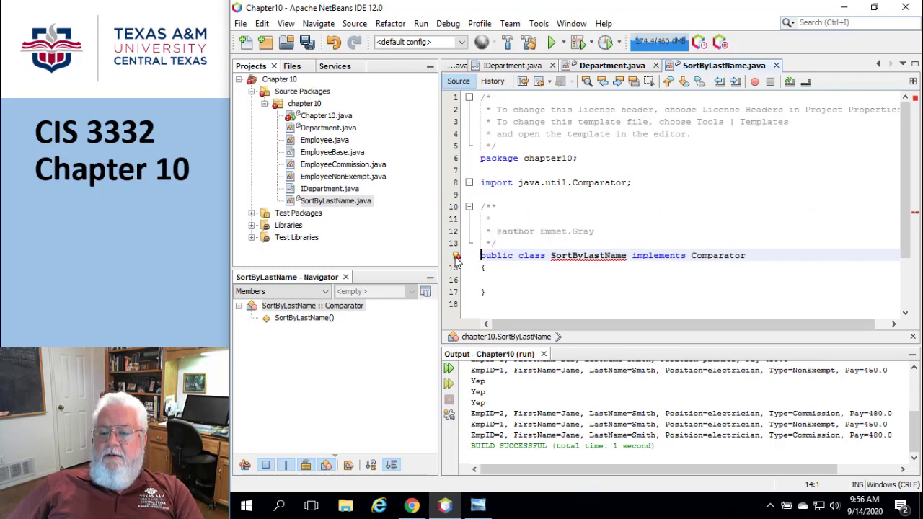
- Generate the compare(Object o1, Object o2) stub for the unimplemented Comparator method
left_click(456, 257)
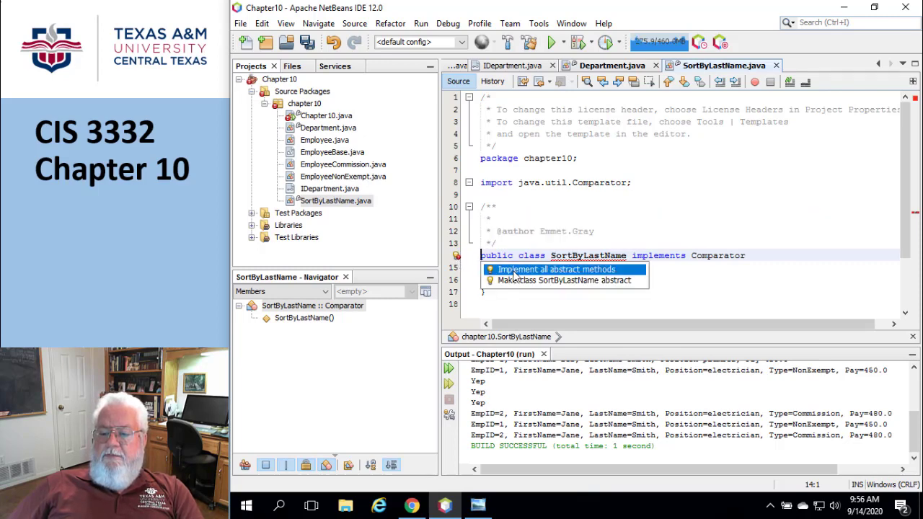
left_click(558, 269)
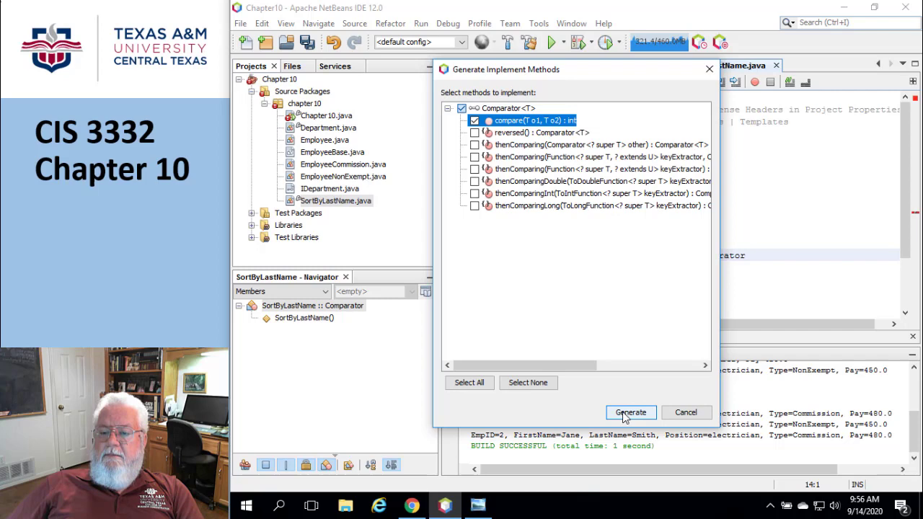
left_click(631, 412)
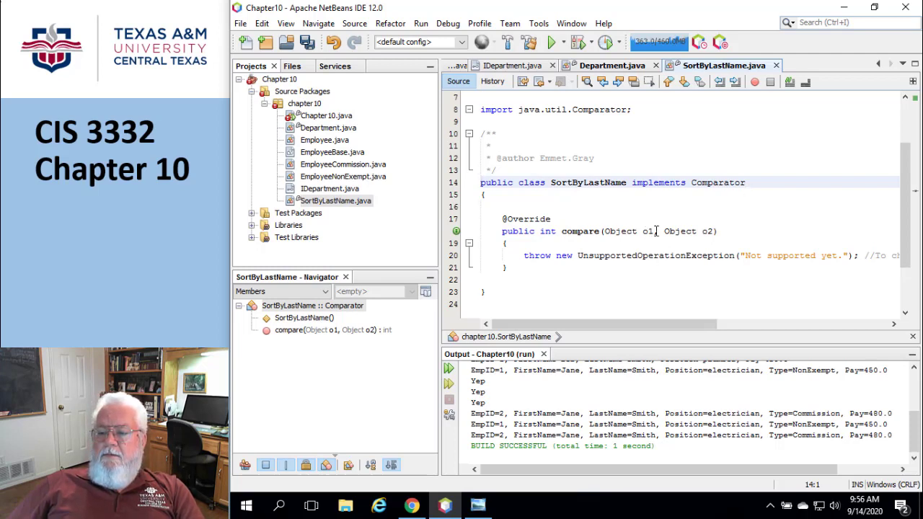
- Replace compare's parameters with BaseEmployee emp1, BaseEmployee emp2 and delete the throw statement
double_click(646, 231)
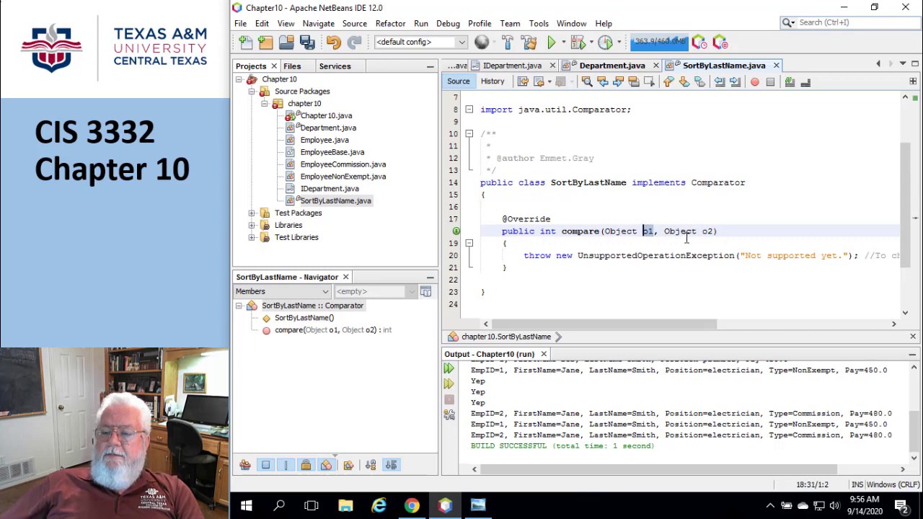
left_click(720, 231)
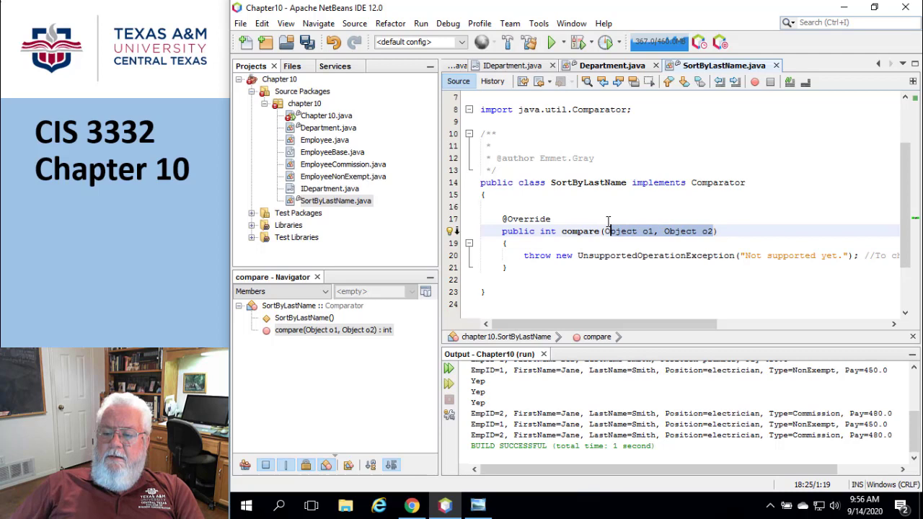
type("Base")
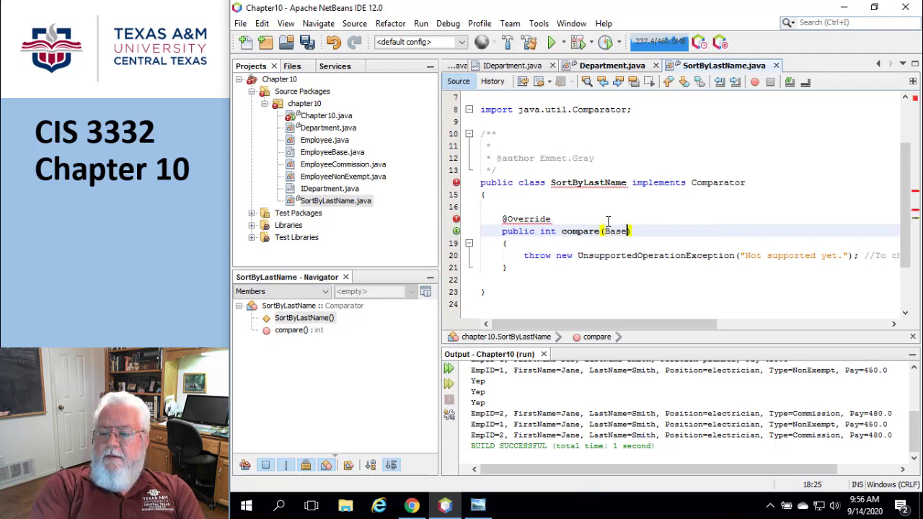
type("Emp)")
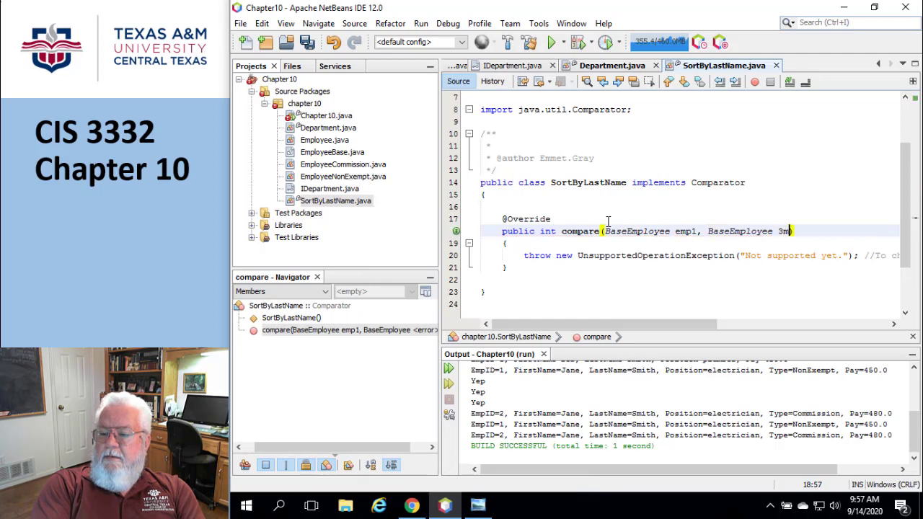
type("emp2")
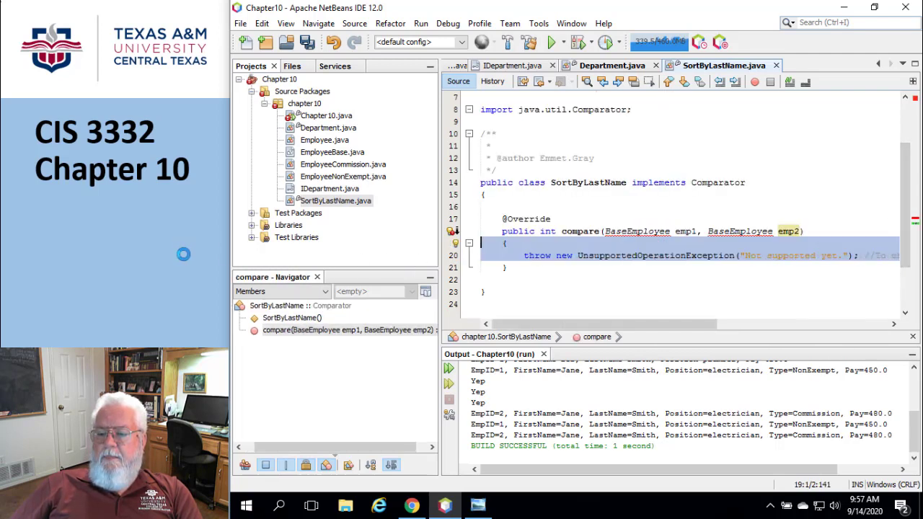
mouse_move(538, 258)
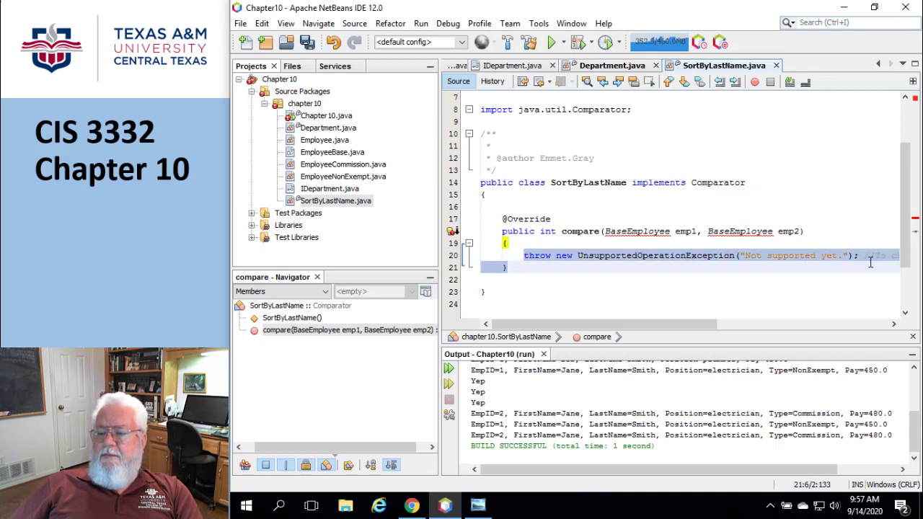
scroll("right", 3)
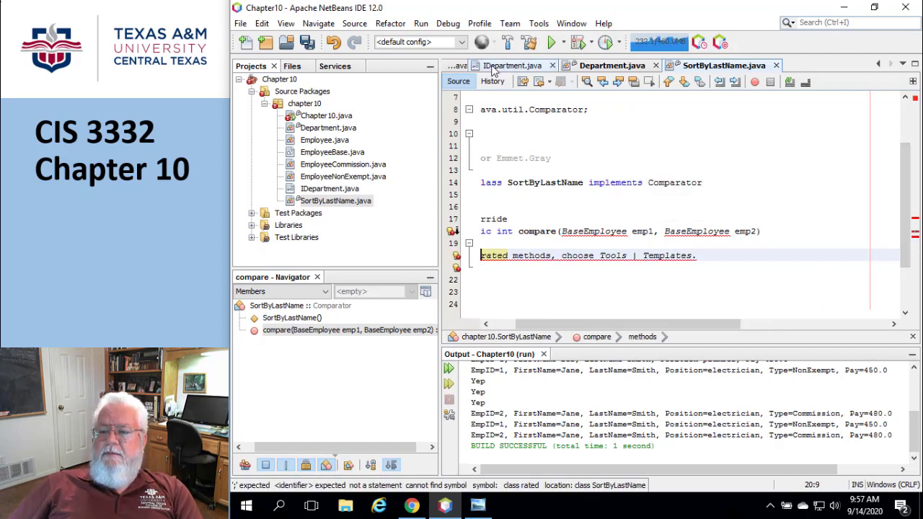
mouse_move(696, 178)
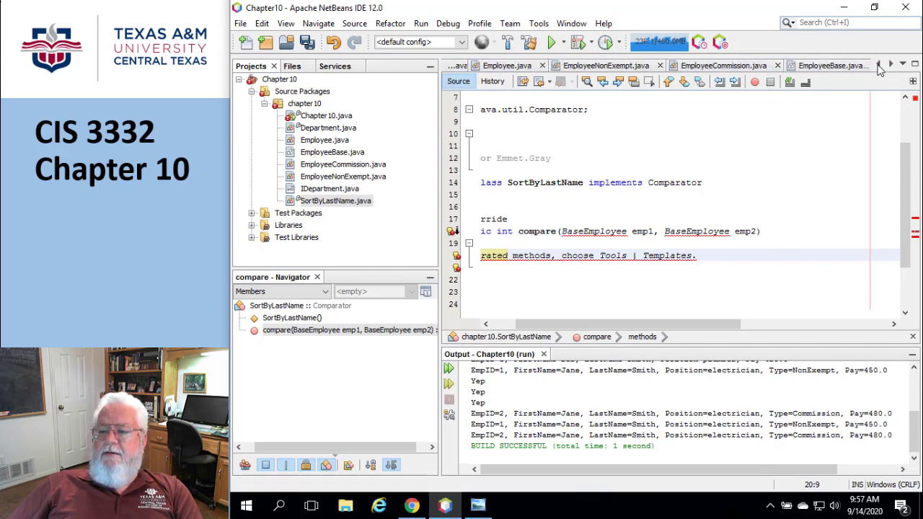
- In Chapter10.java, remove the 'c' argument and retype '.sort' on the empList line
left_click(493, 65)
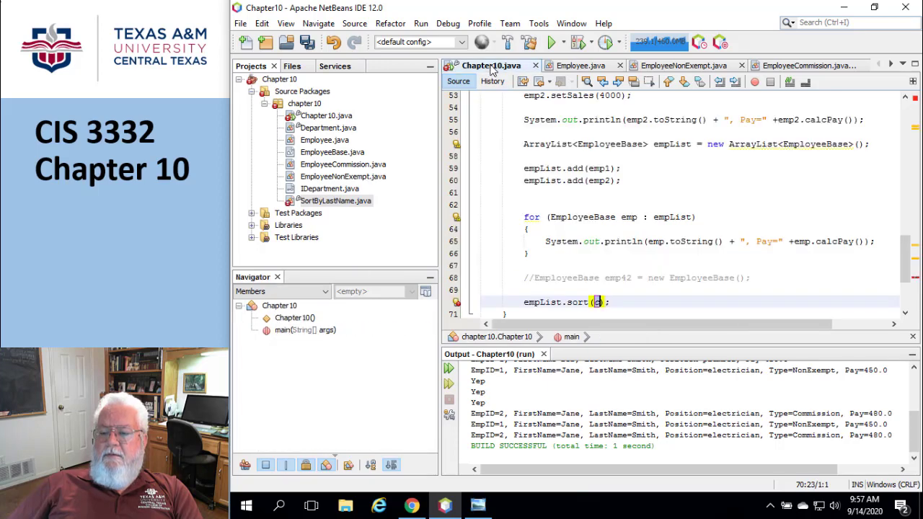
mouse_move(698, 314)
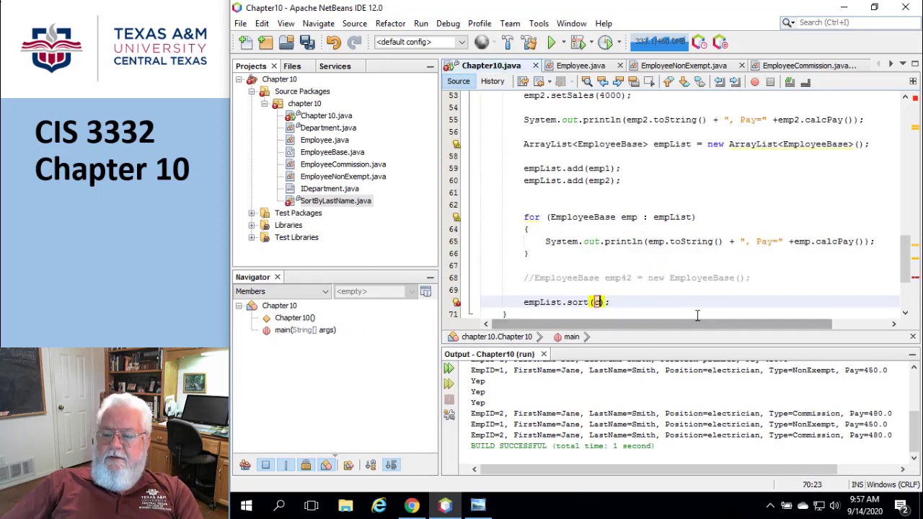
type("c")
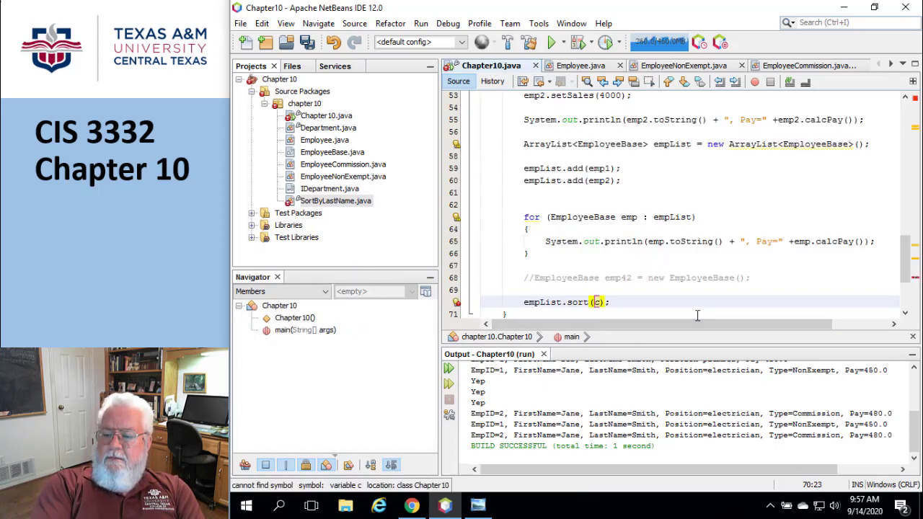
key("Backspace")
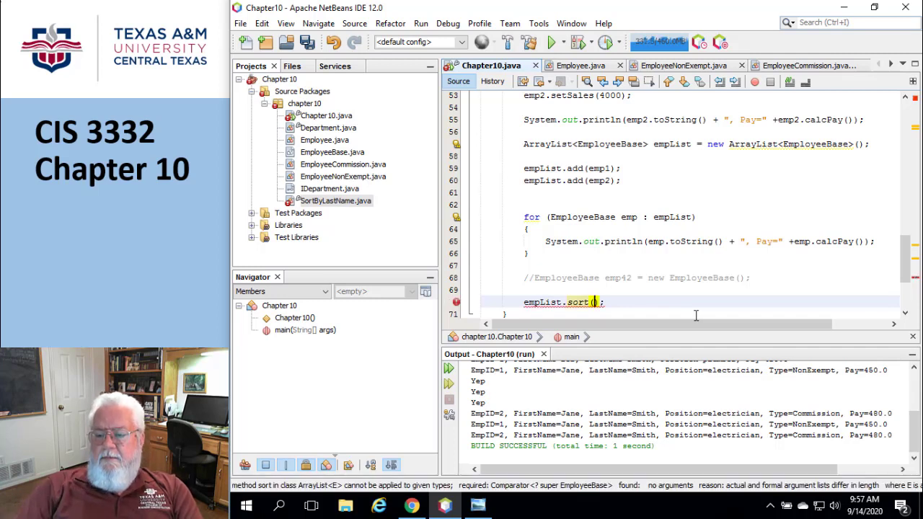
key("BackSpace")
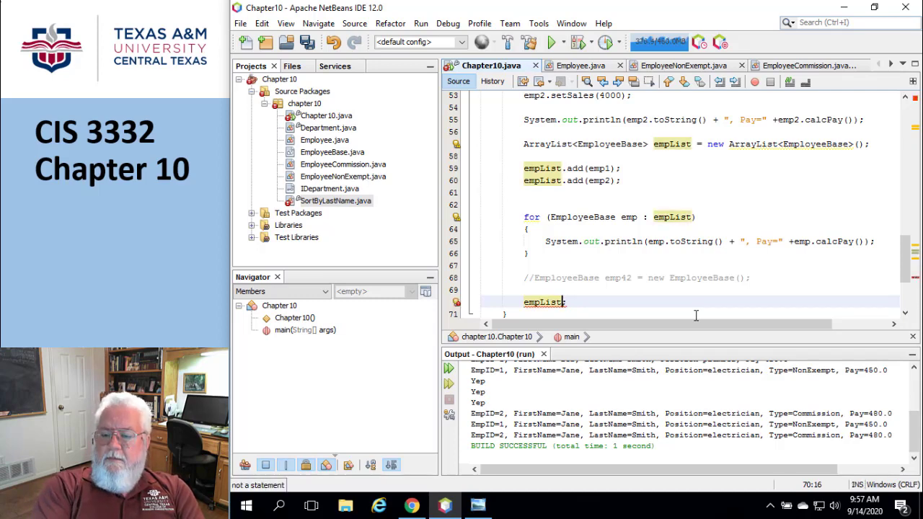
type(".sort")
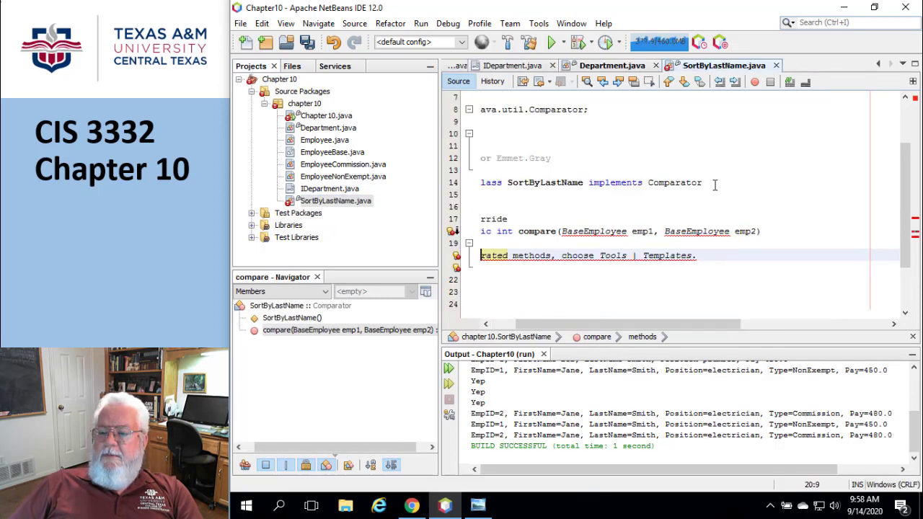
- Add '<Employee' after 'implements Comparator' in the SortByLastName class declaration
type("<")
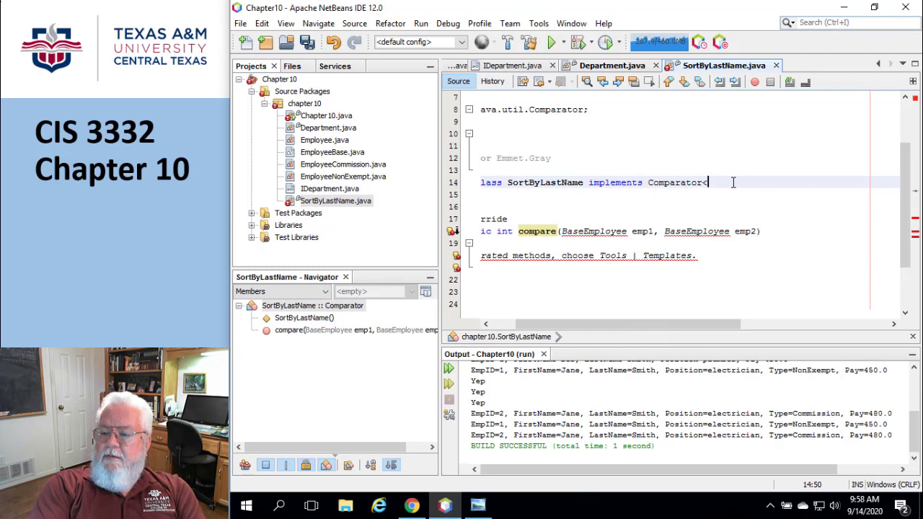
type("B")
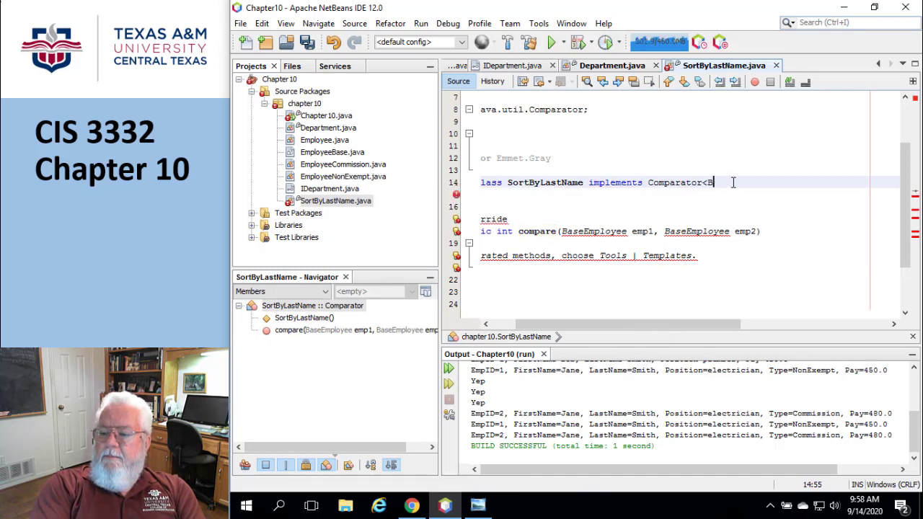
type("mployee")
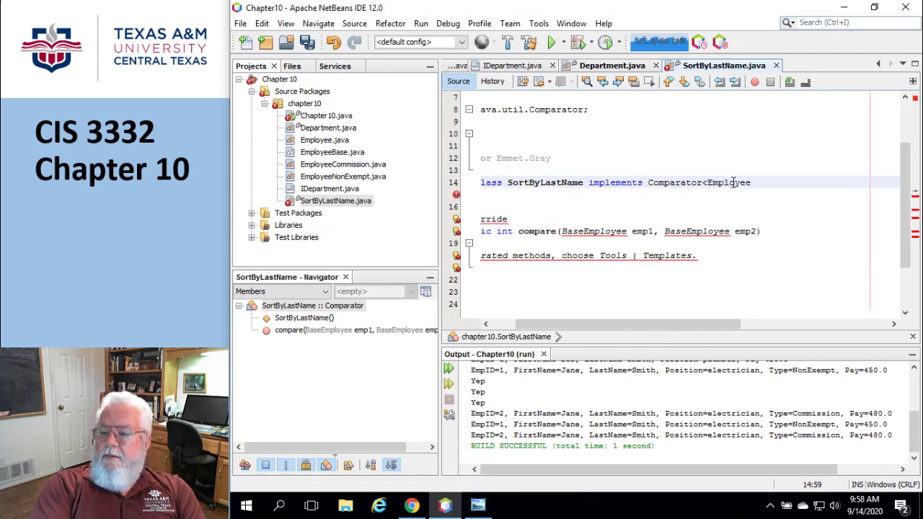